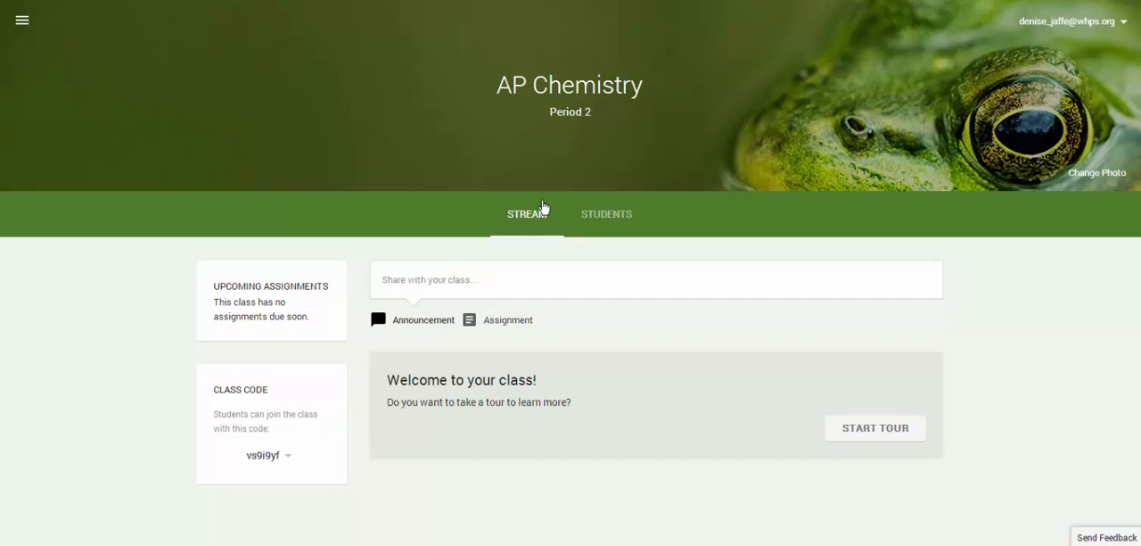
{"action": "mouse_move", "coordinate": [528, 221]}
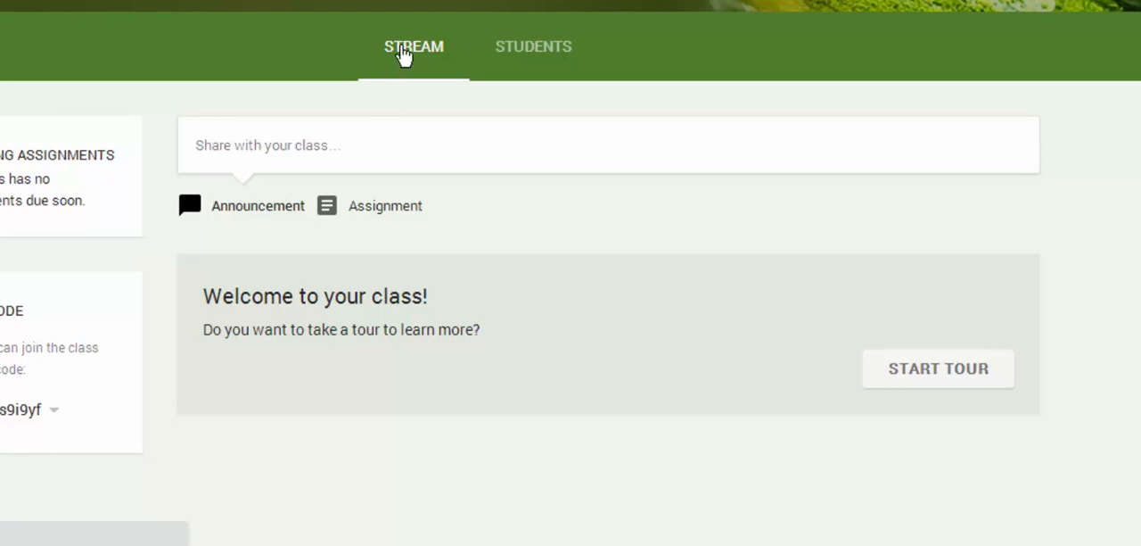
{"action": "mouse_move", "coordinate": [533, 53]}
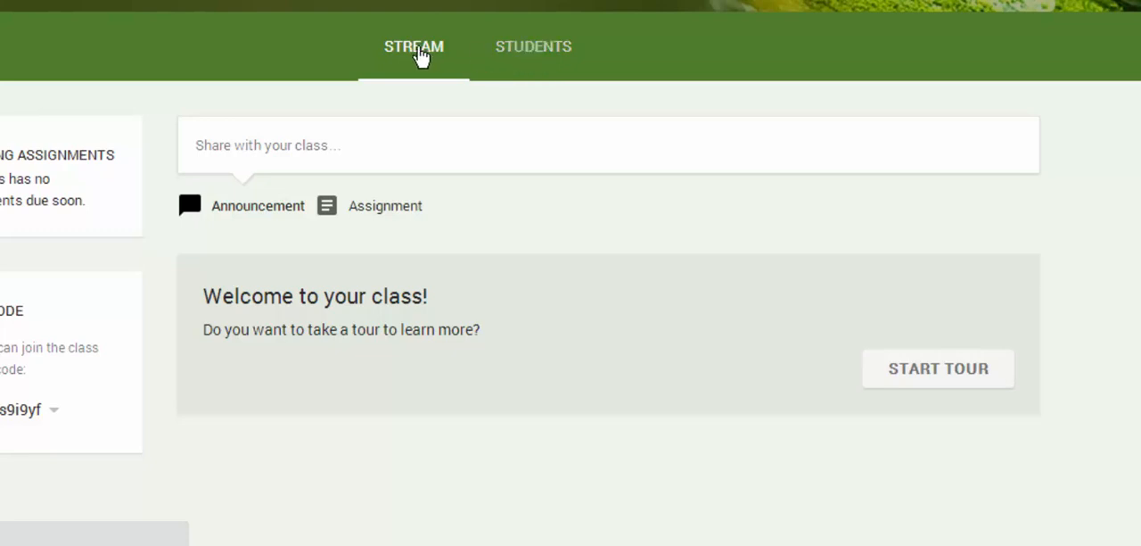
{"action": "mouse_move", "coordinate": [267, 223]}
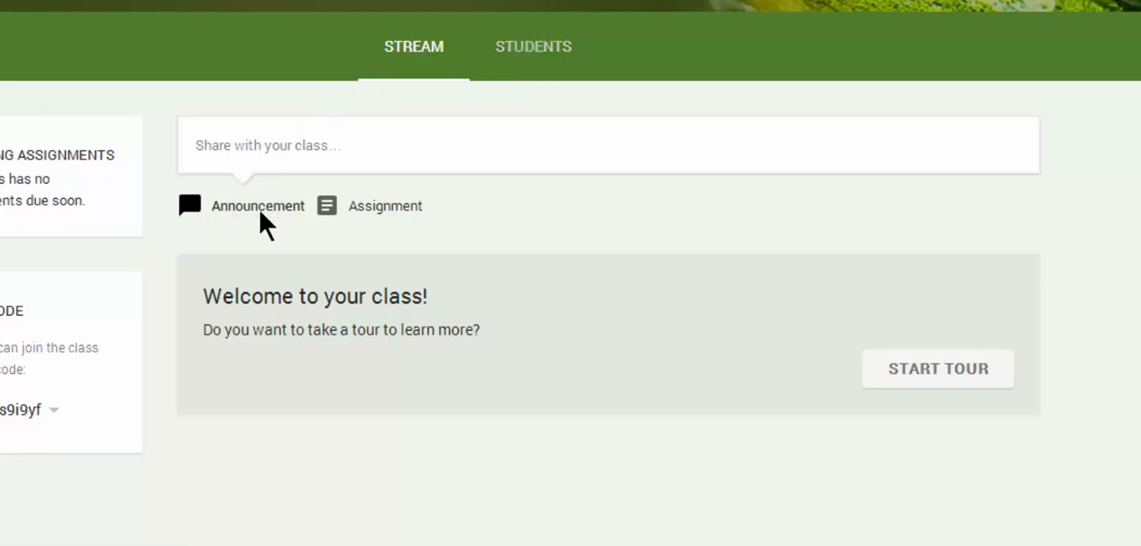
{"action": "mouse_move", "coordinate": [339, 209]}
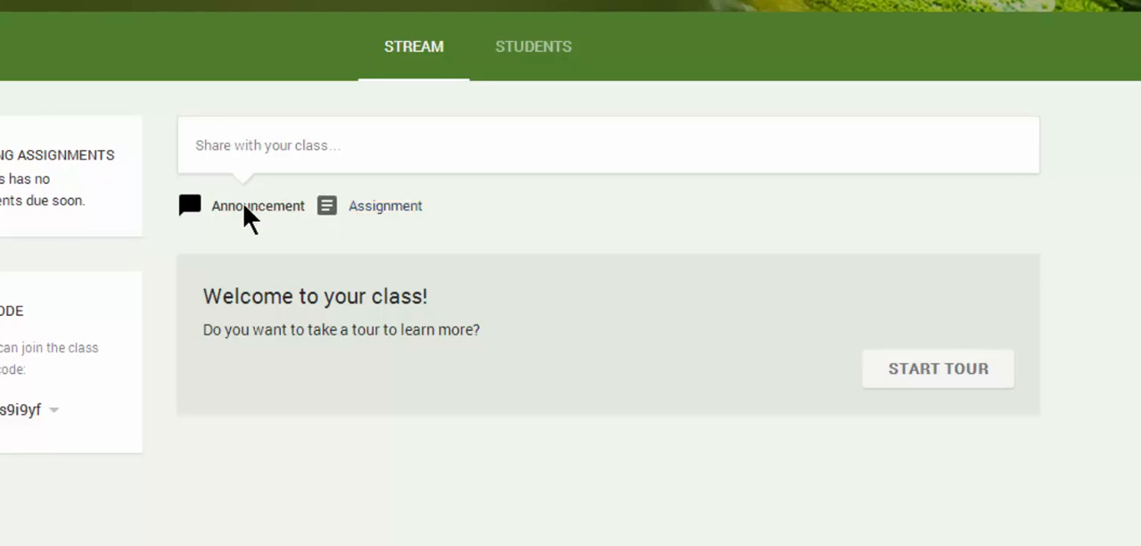
Switch the new post to an announcement and begin typing 'Watch this lecture video'
{"action": "left_click", "coordinate": [385, 206]}
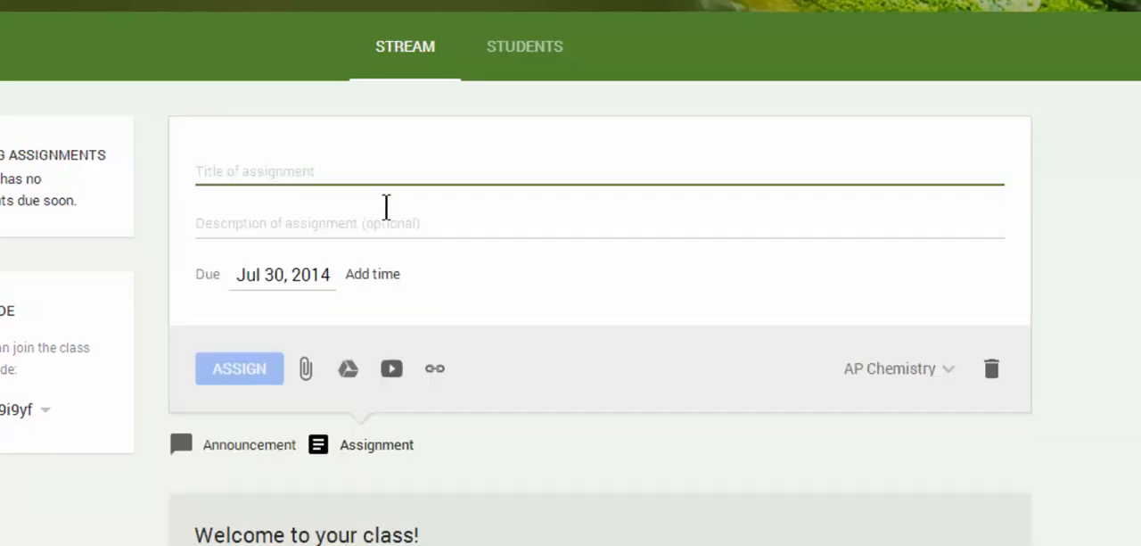
{"action": "mouse_move", "coordinate": [339, 459]}
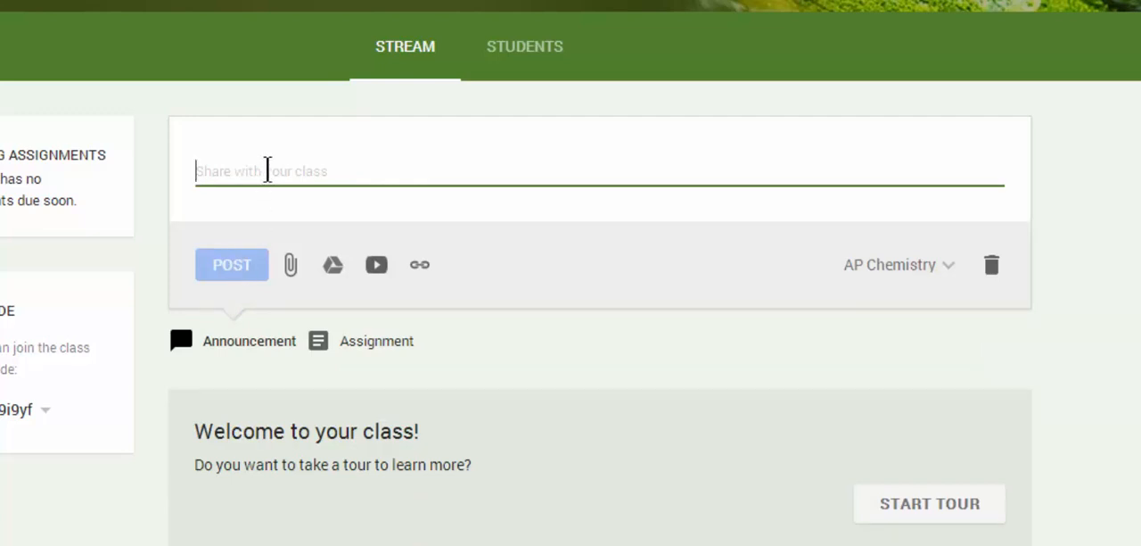
{"action": "type", "text": "Watch"}
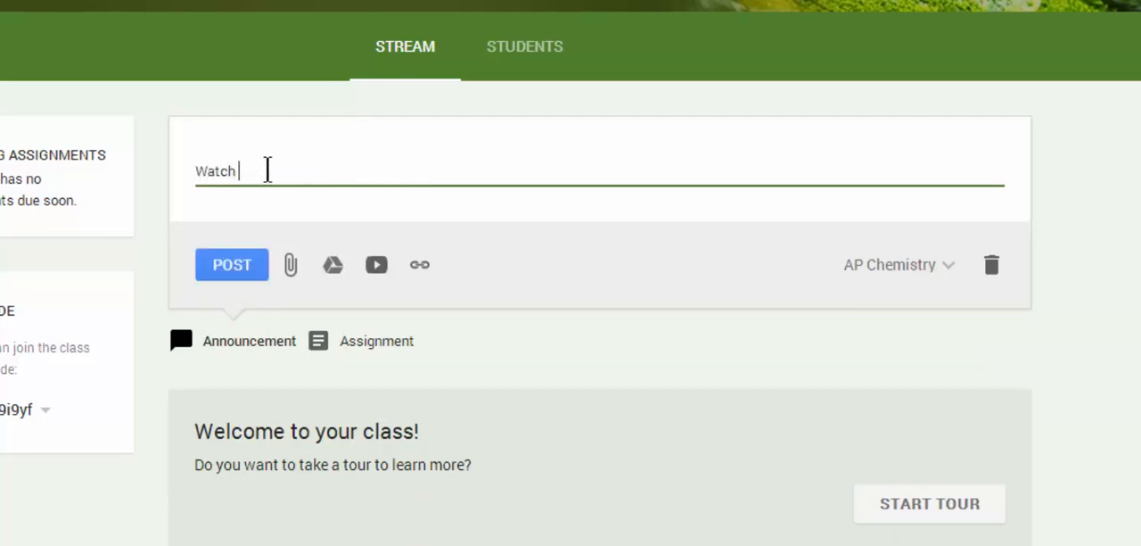
{"action": "type", "text": "this jecture video"}
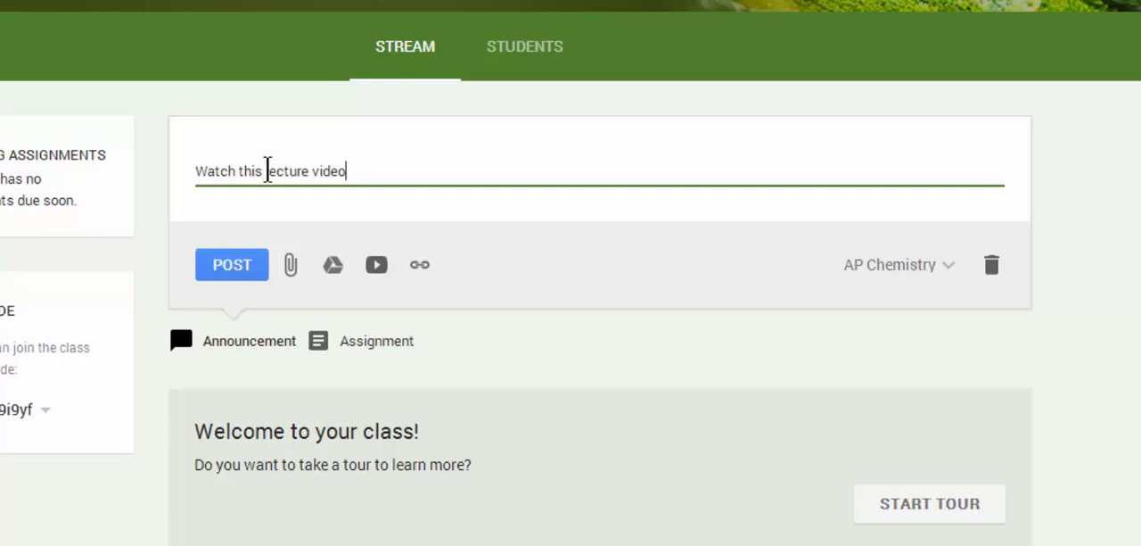
{"action": "mouse_move", "coordinate": [263, 207]}
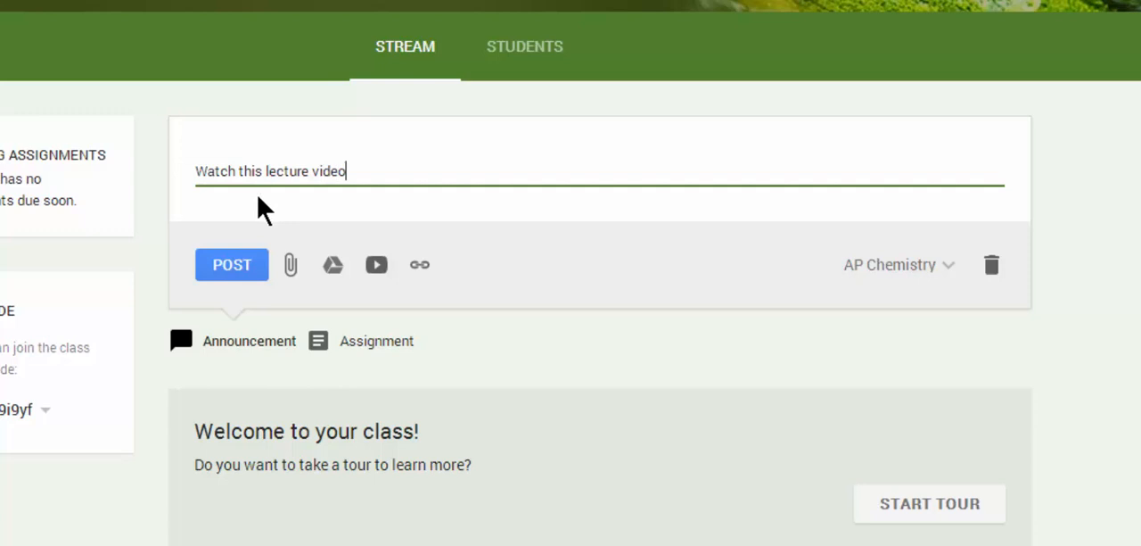
{"action": "mouse_move", "coordinate": [291, 265]}
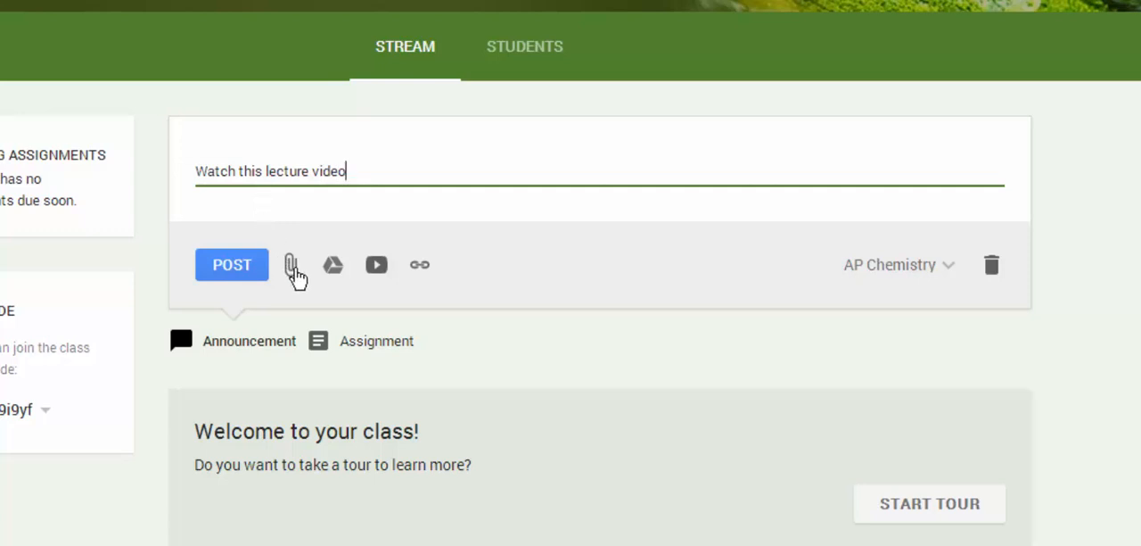
{"action": "mouse_move", "coordinate": [292, 265]}
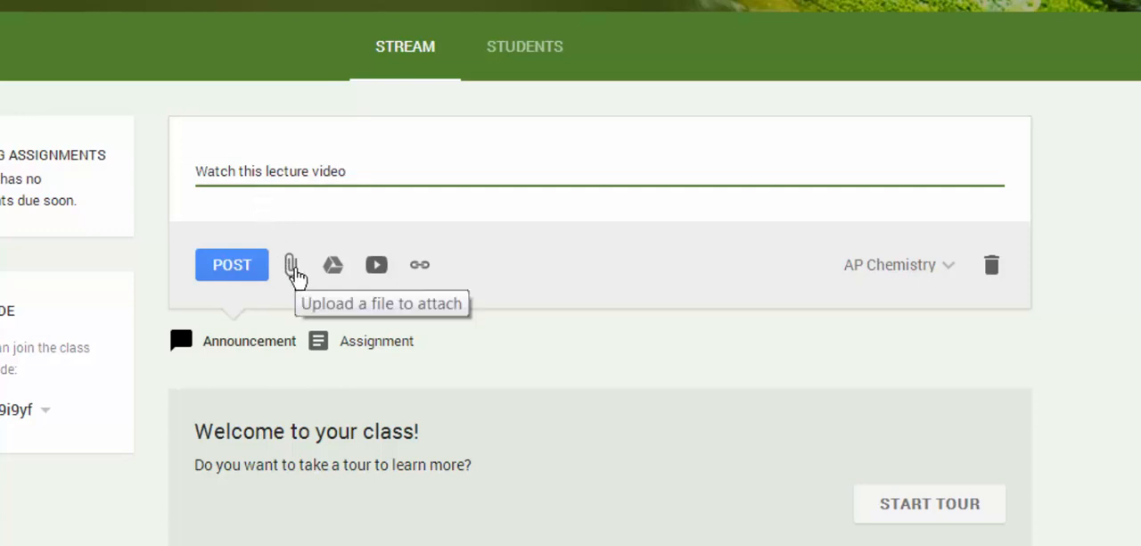
{"action": "left_click", "coordinate": [290, 264]}
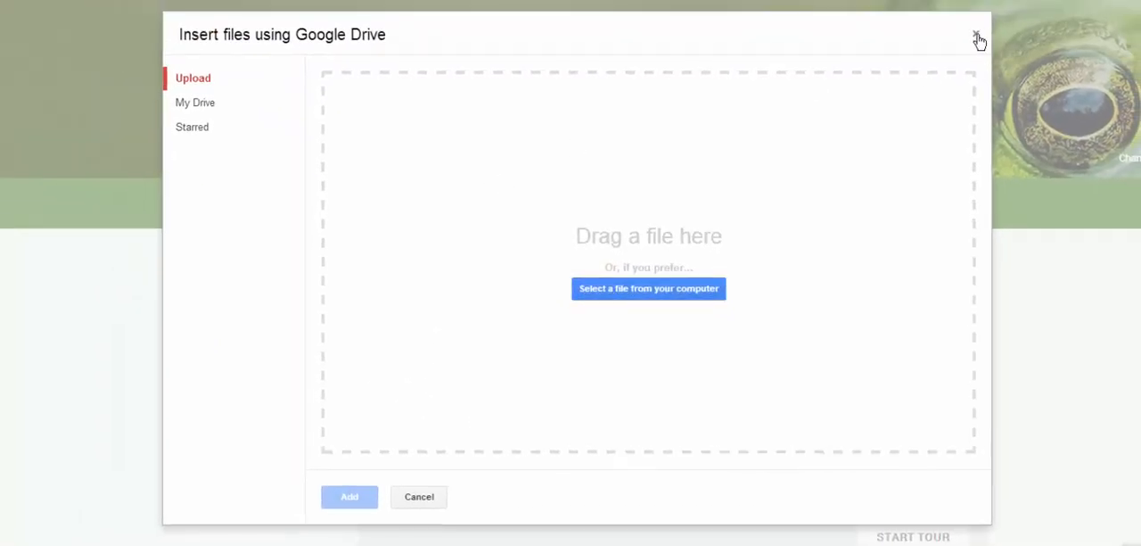
{"action": "left_click", "coordinate": [977, 41]}
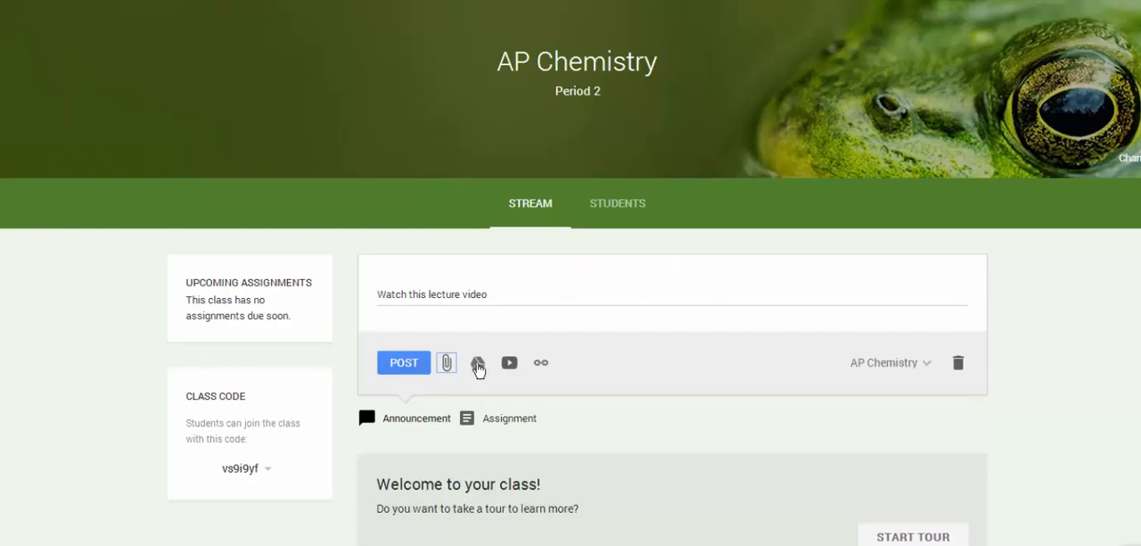
{"action": "left_click", "coordinate": [478, 362]}
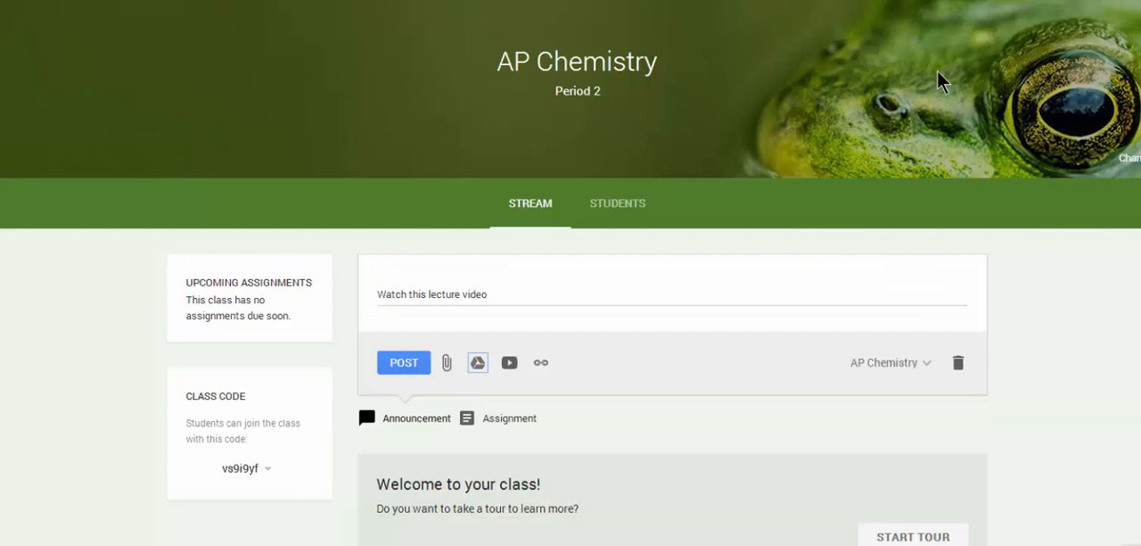
{"action": "mouse_move", "coordinate": [509, 362]}
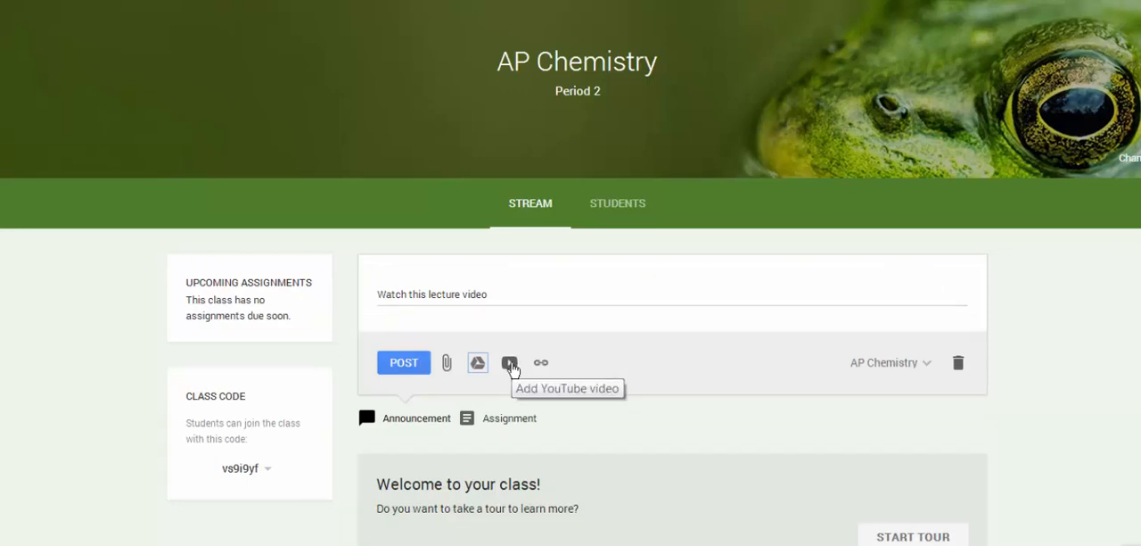
{"action": "mouse_move", "coordinate": [541, 362]}
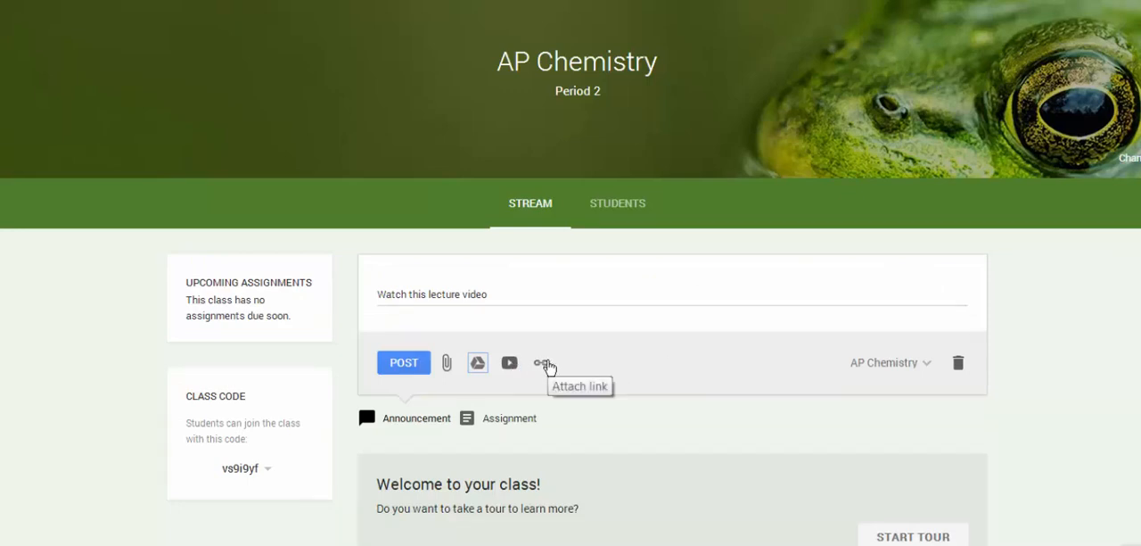
{"action": "mouse_move", "coordinate": [411, 370]}
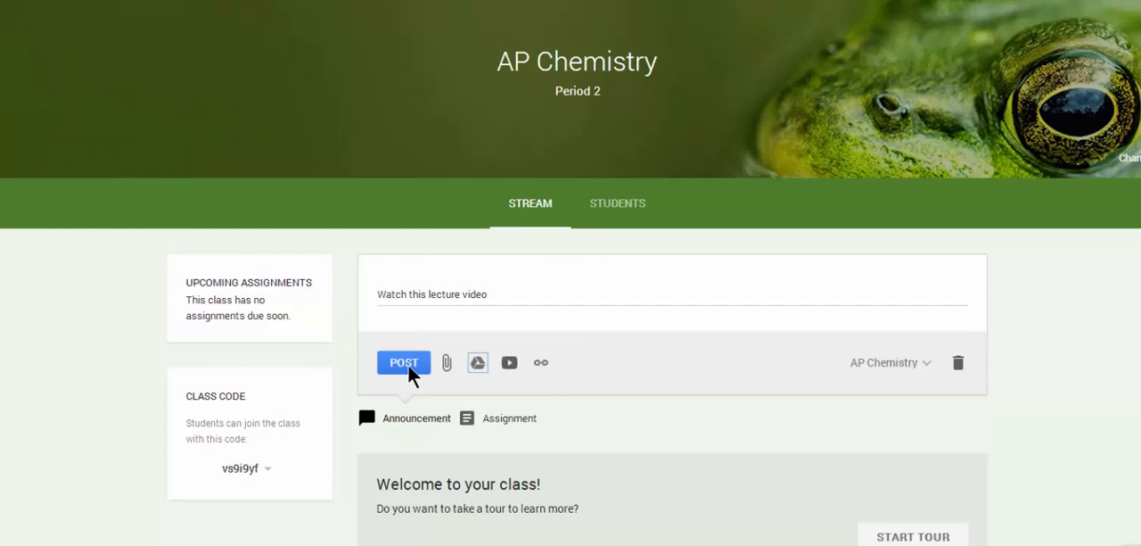
{"action": "mouse_move", "coordinate": [510, 362]}
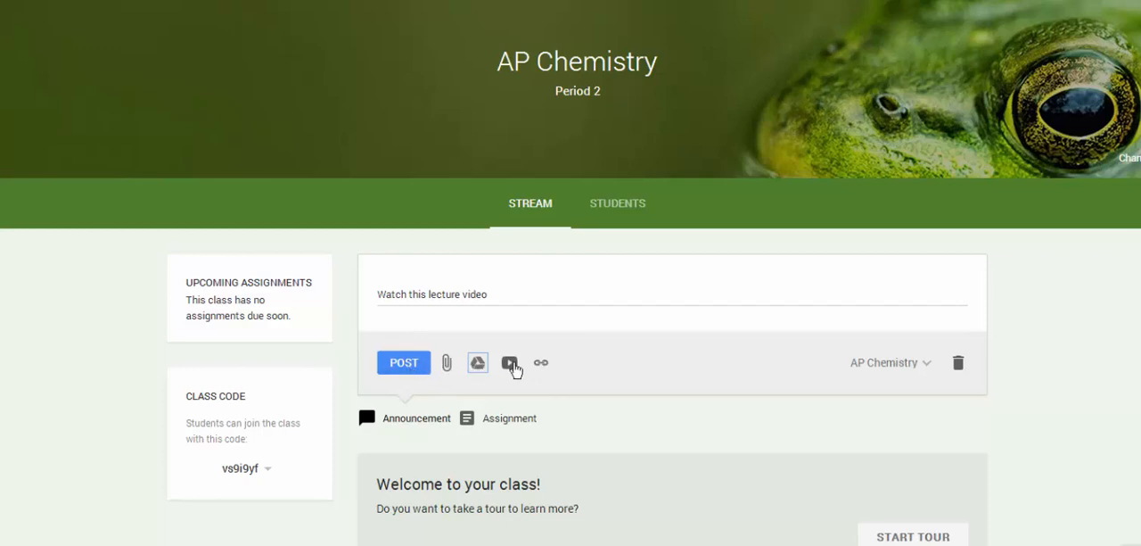
Attach the YouTube video 'Lecture 1: Atomic Structure' using its youtu.be link
{"action": "left_click", "coordinate": [508, 362]}
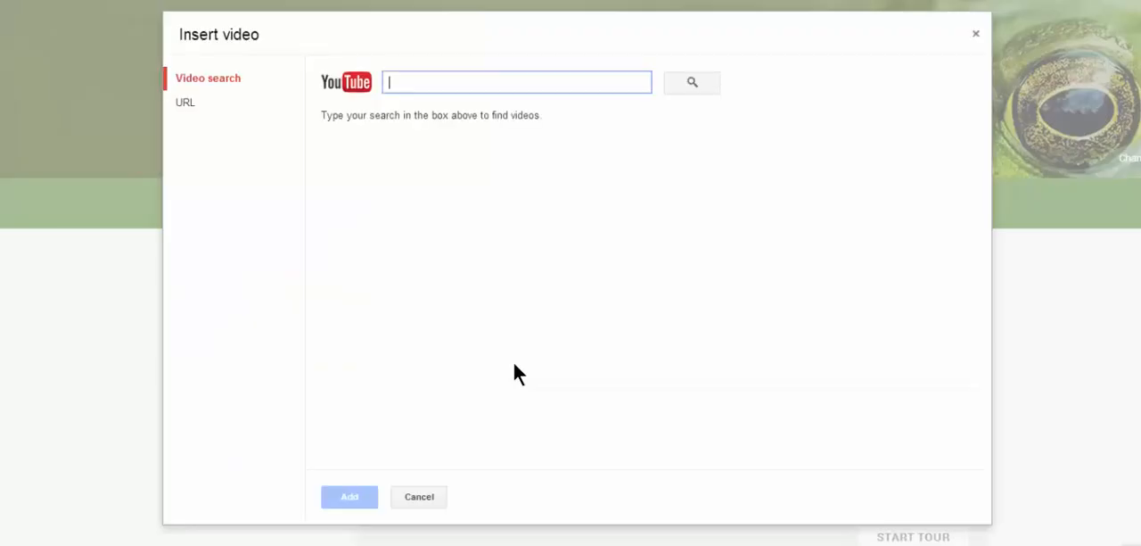
{"action": "type", "text": "Lecture 1: Atomic Structure"}
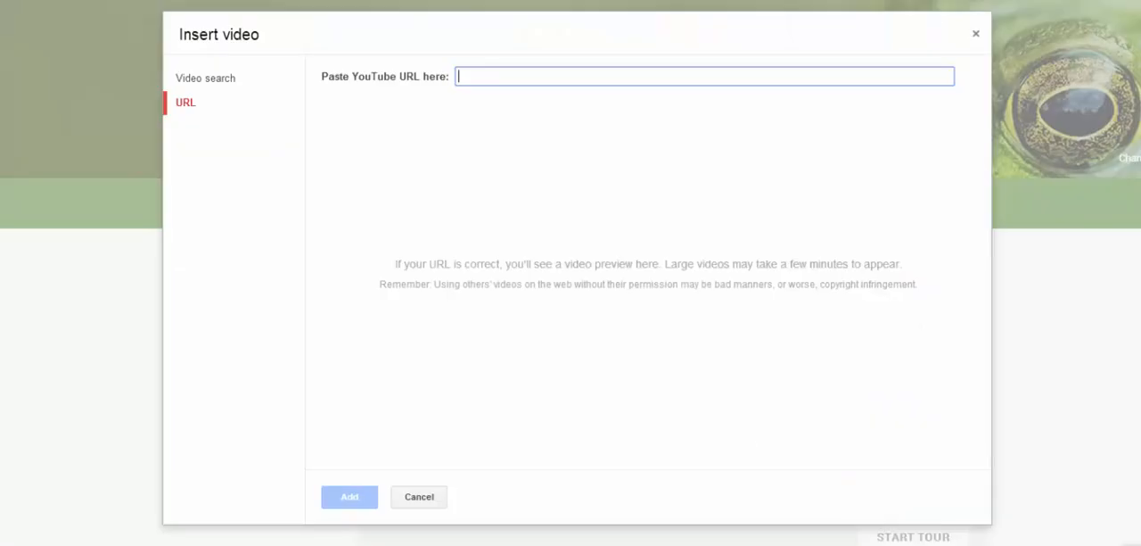
{"action": "type", "text": "http://youtu.be/ySqs-VK3_A"}
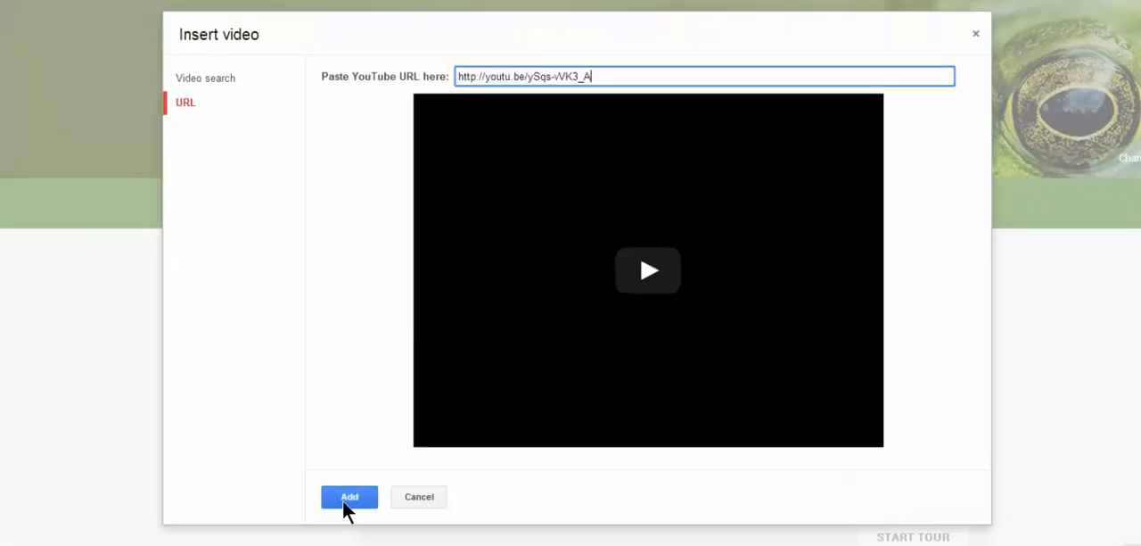
{"action": "left_click", "coordinate": [349, 496]}
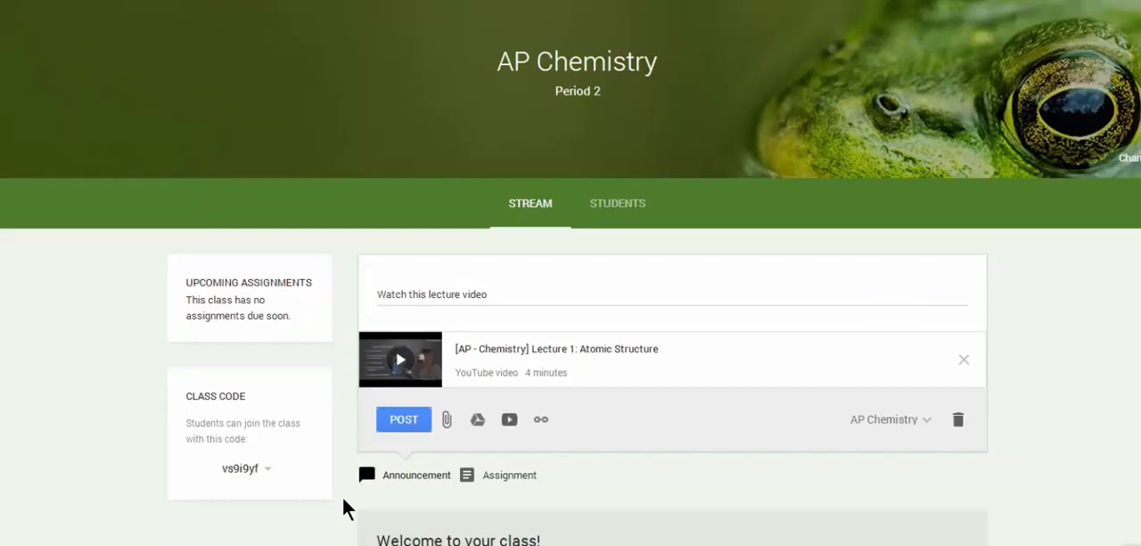
Complete the text 'Watch this lecture video on Atomic Structure' and post it to AP Chemistry
{"action": "left_click", "coordinate": [551, 295]}
{"action": "type", "text": " on Atomic Str"}
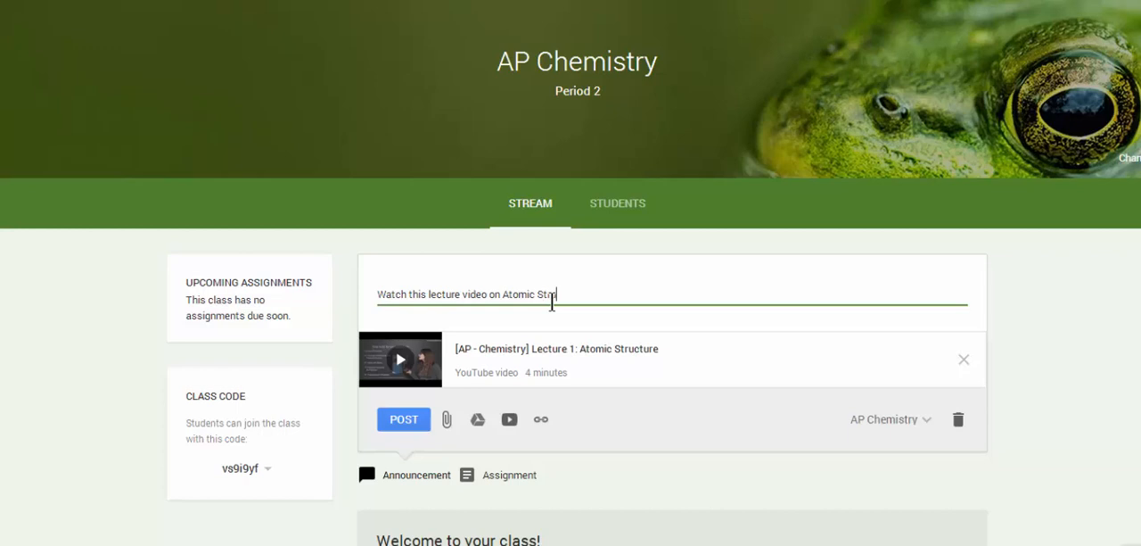
{"action": "type", "text": "ucture"}
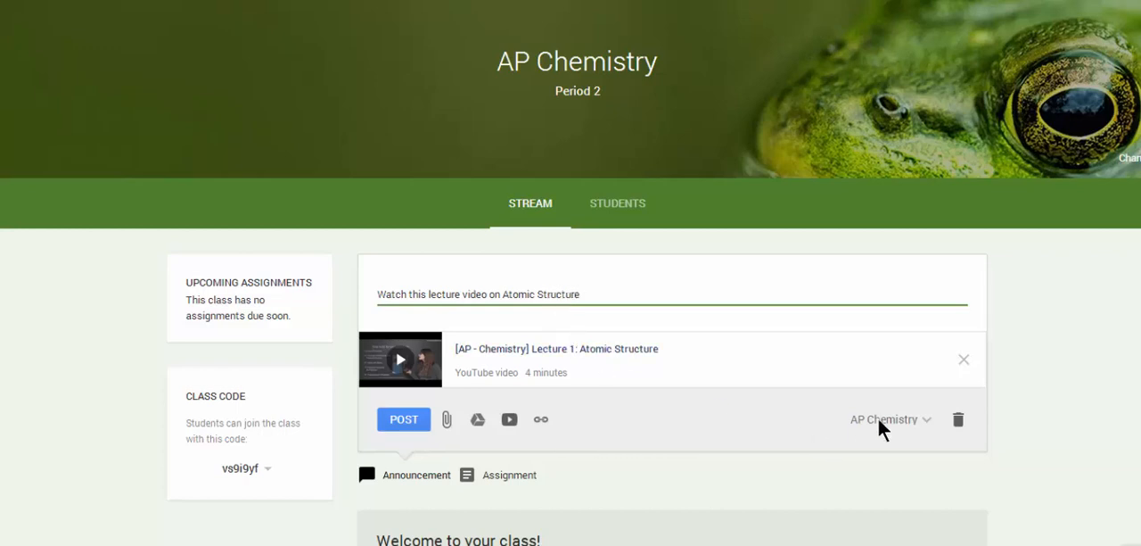
{"action": "left_click", "coordinate": [892, 419]}
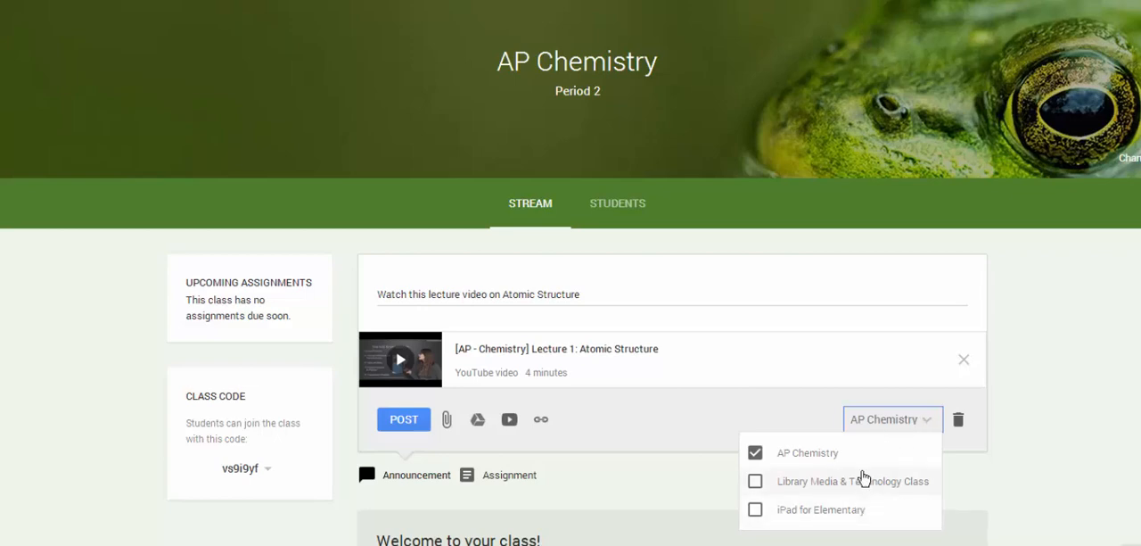
{"action": "mouse_move", "coordinate": [403, 419]}
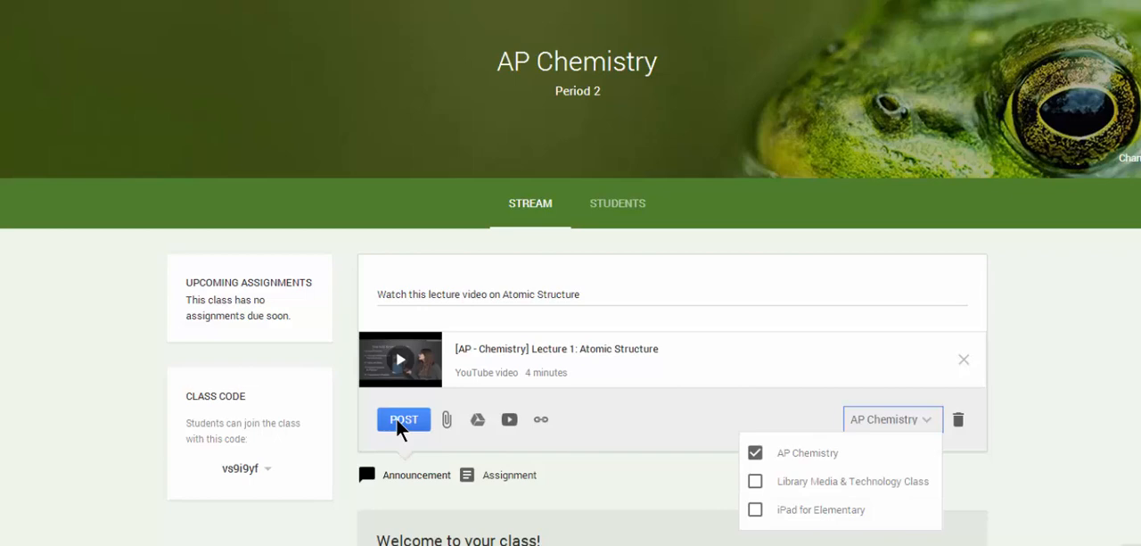
{"action": "left_click", "coordinate": [403, 419]}
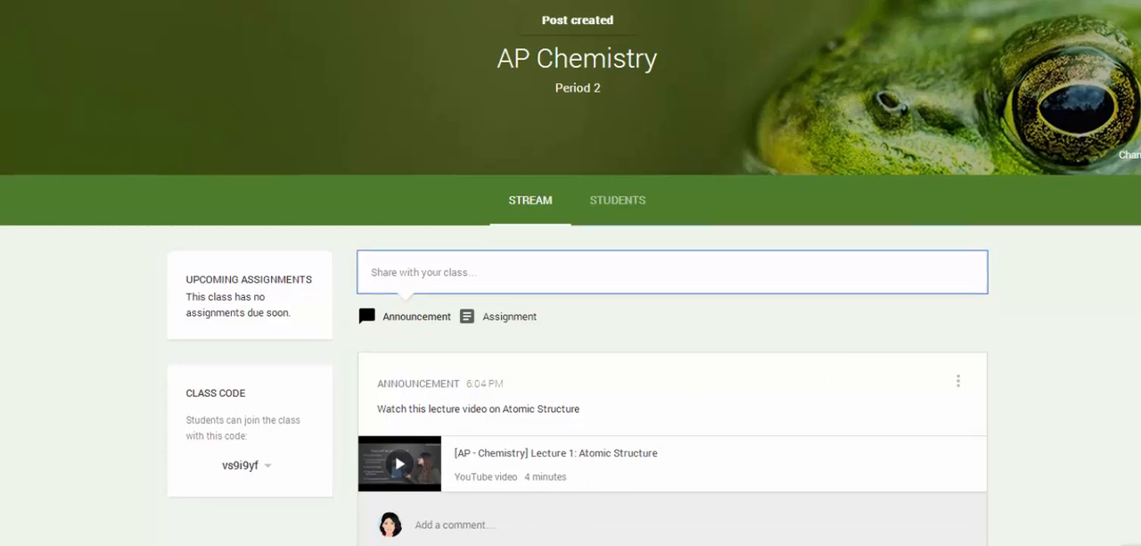
Scroll down the stream and open a blank assignment form
{"action": "scroll", "scroll_direction": "down", "scroll_amount": 3}
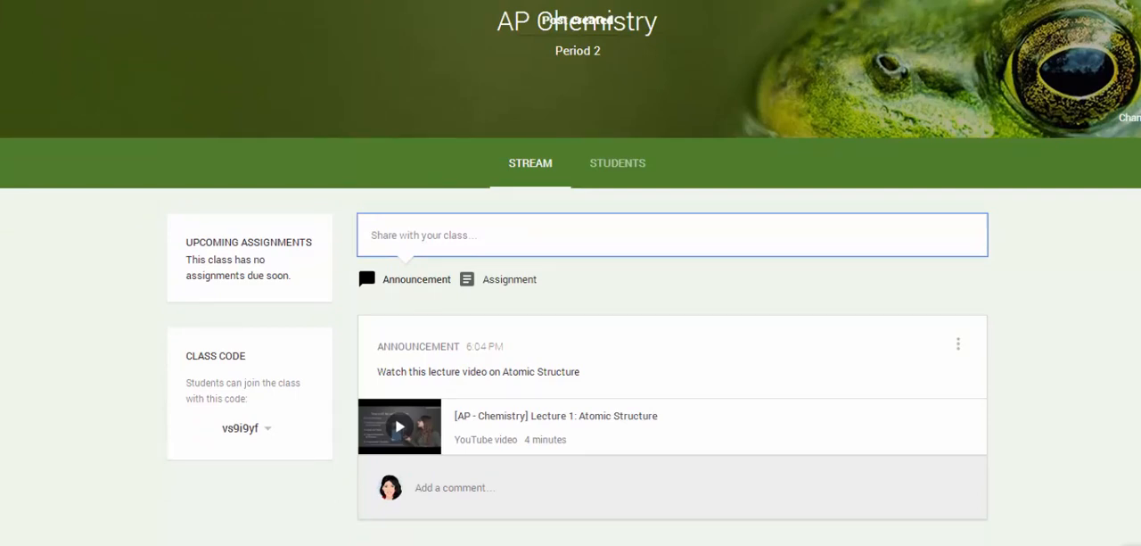
{"action": "mouse_move", "coordinate": [837, 411]}
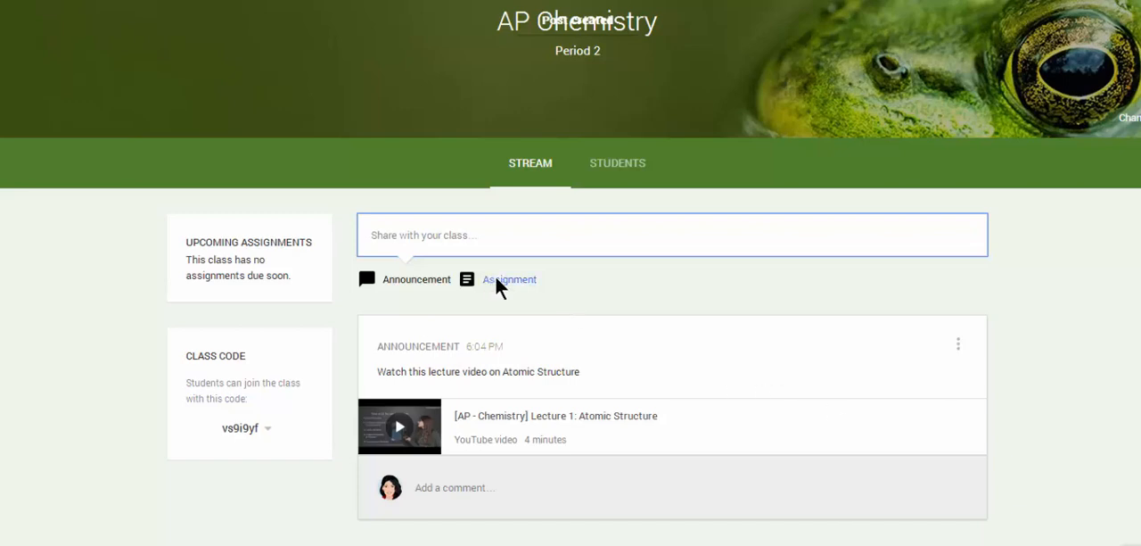
{"action": "left_click", "coordinate": [509, 279]}
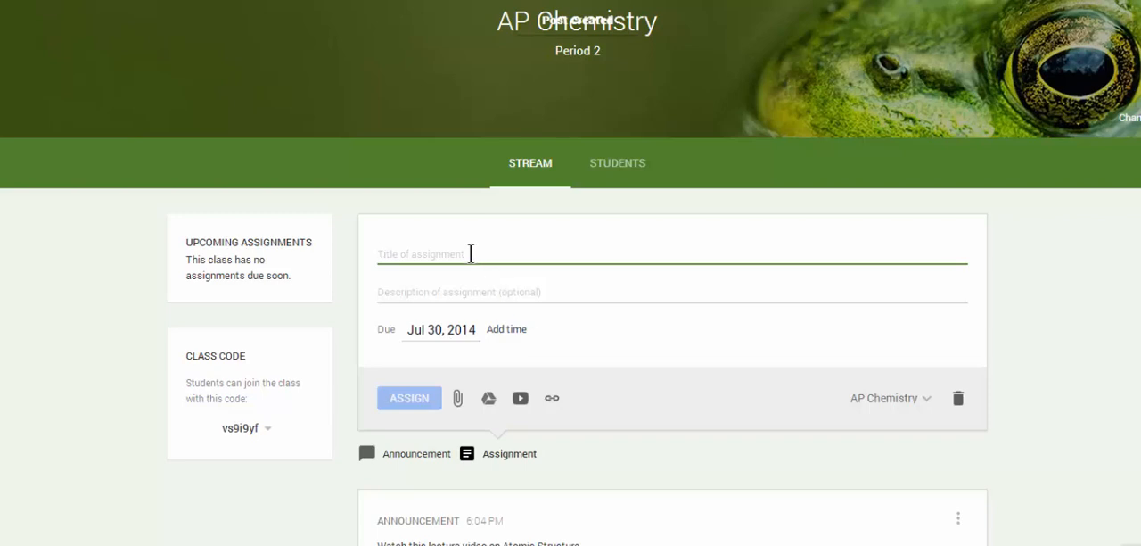
Title the assignment 'Please read this document and comment' with description 'This is due Friday @ noon'
{"action": "type", "text": "Please read this document and comment"}
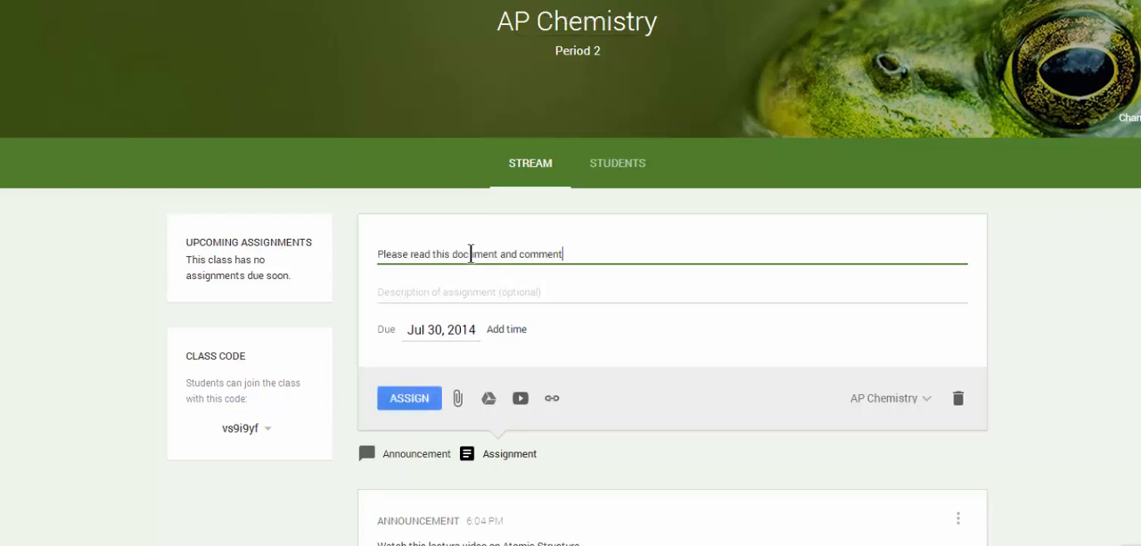
{"action": "left_click", "coordinate": [477, 291]}
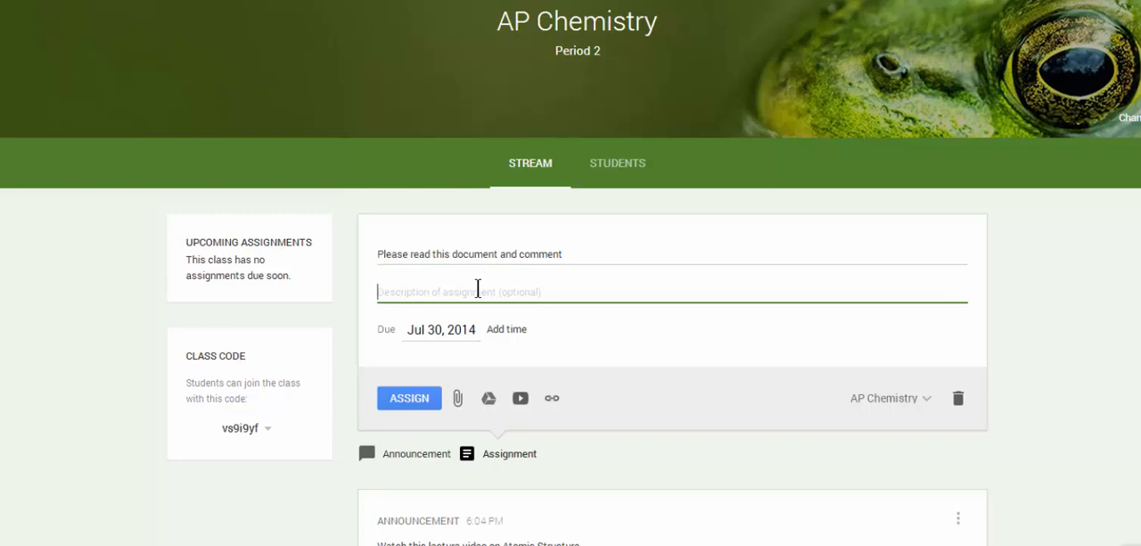
{"action": "type", "text": "This is"}
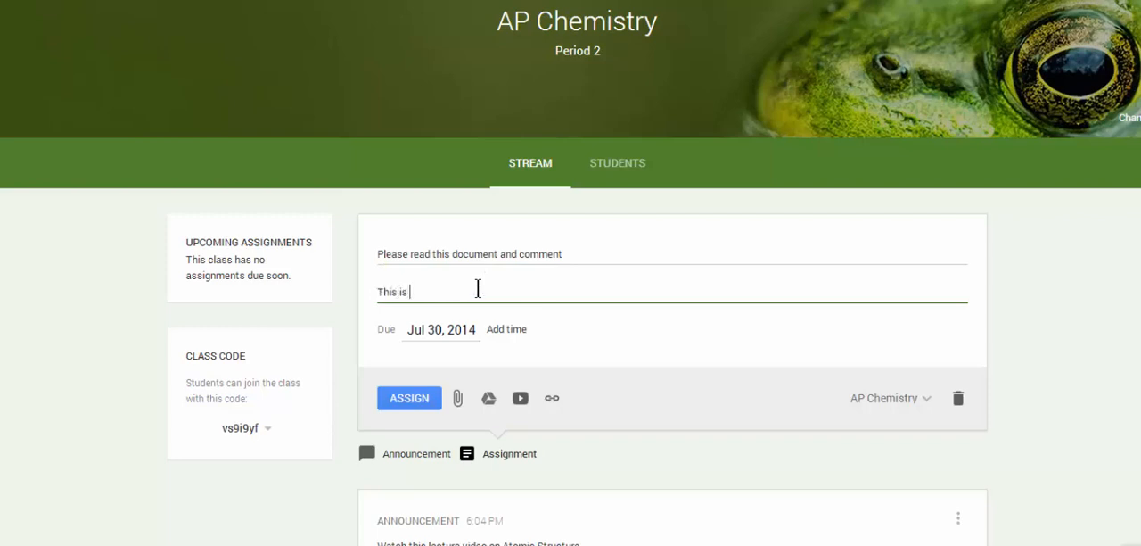
{"action": "type", "text": "due"}
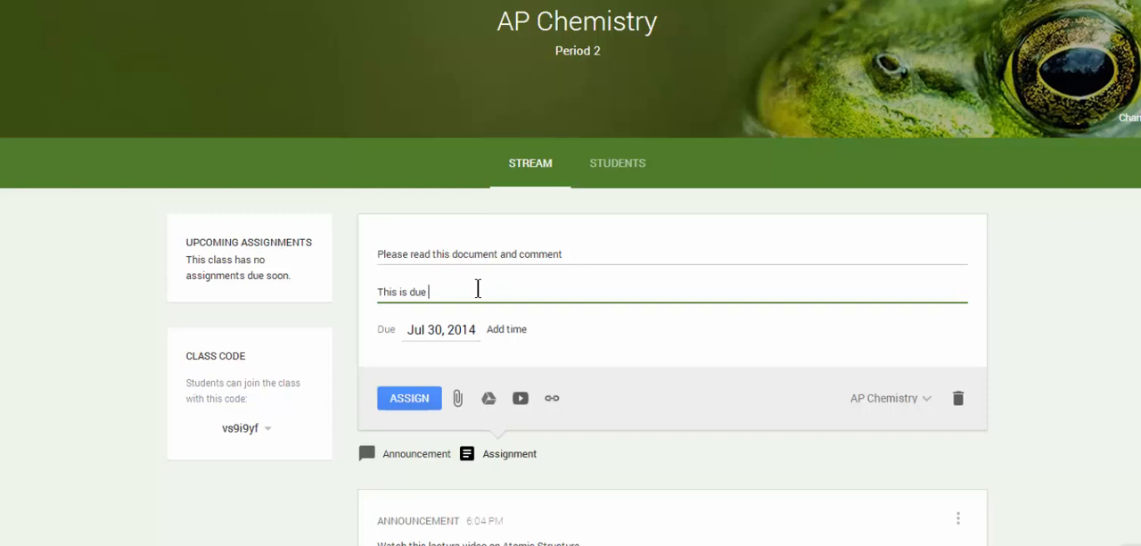
{"action": "type", "text": "Friday"}
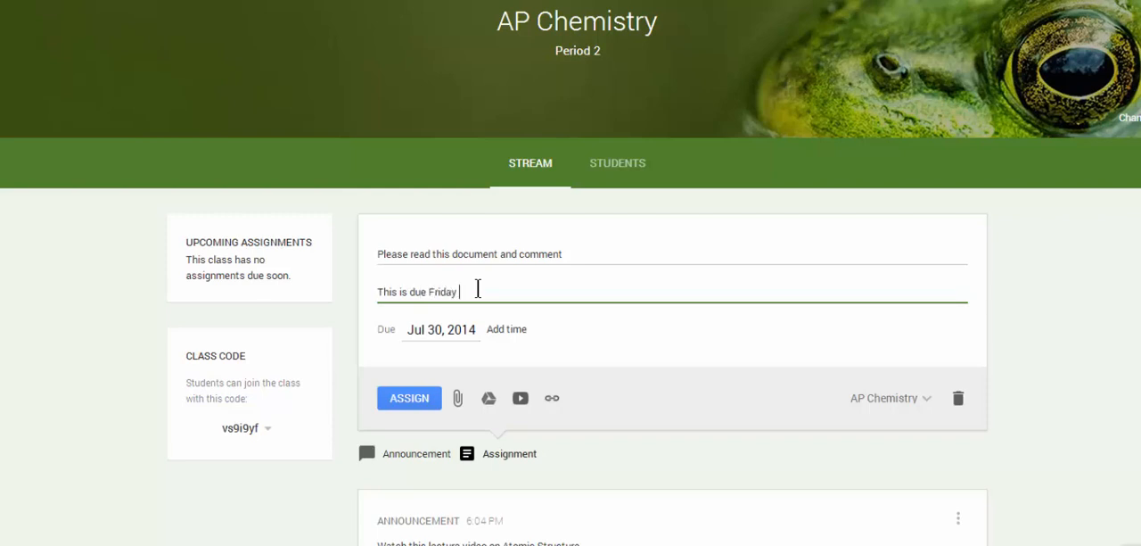
{"action": "type", "text": "@ noon"}
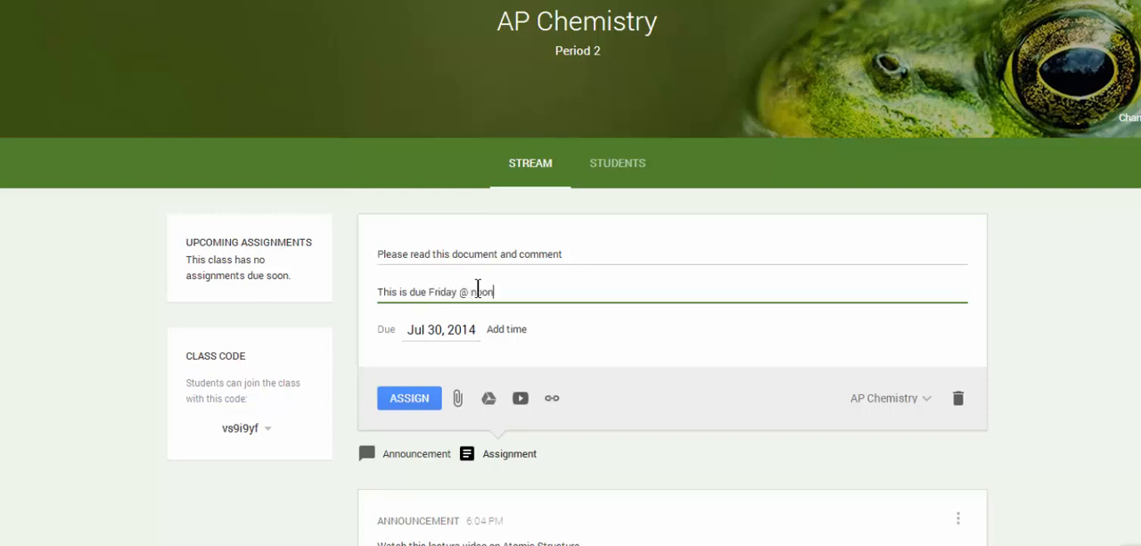
Set the assignment due date to Sep 19, 2014 and add a due time
{"action": "left_click", "coordinate": [440, 329]}
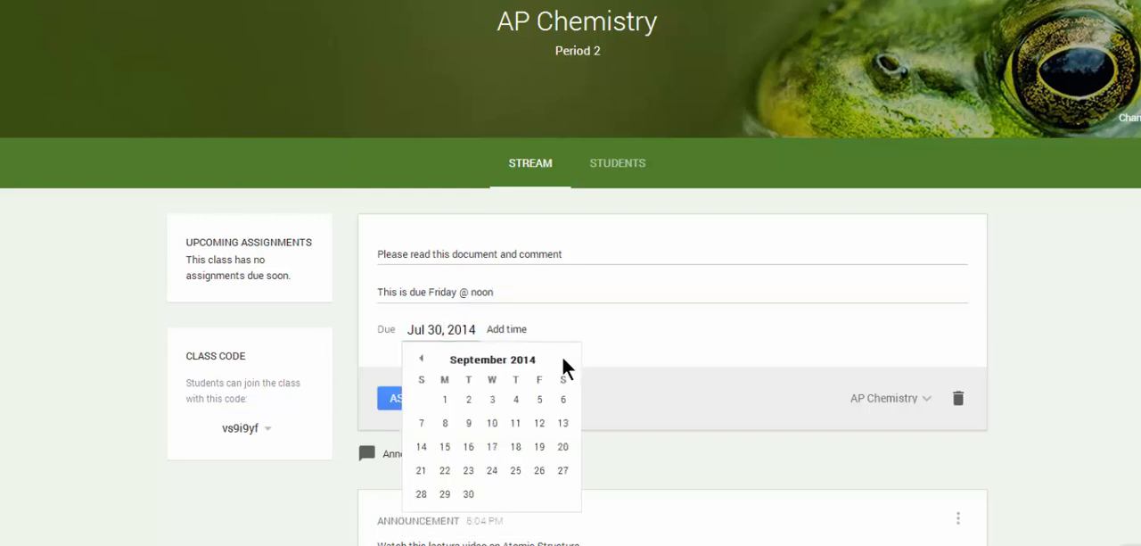
{"action": "left_click", "coordinate": [539, 446]}
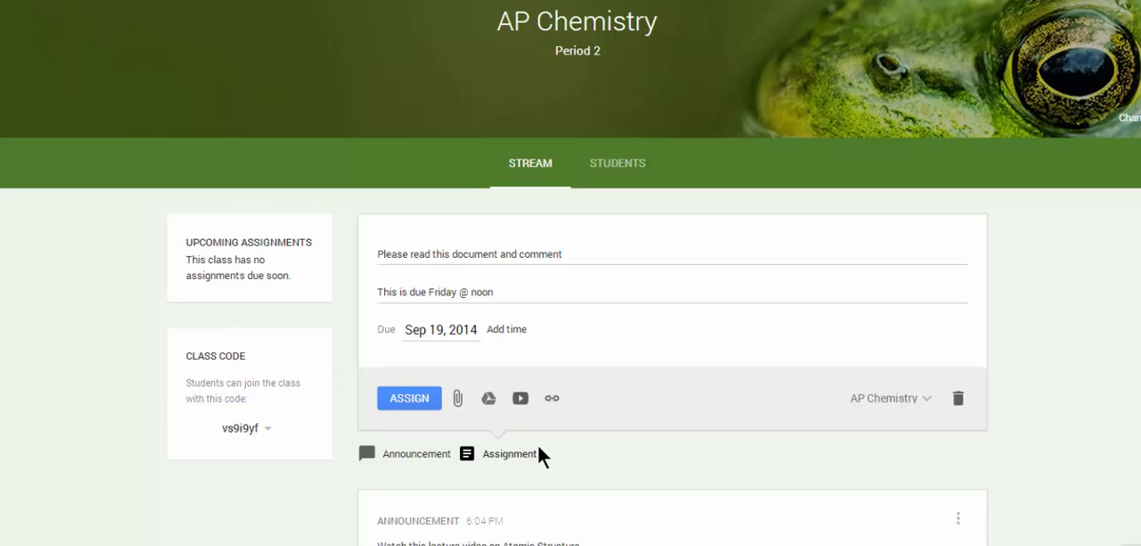
{"action": "left_click", "coordinate": [506, 328]}
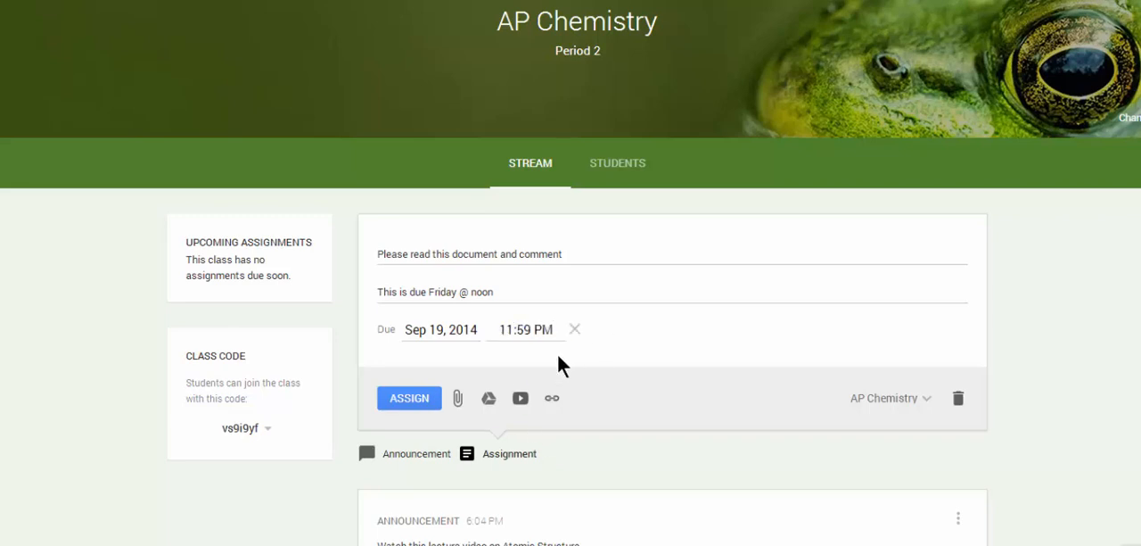
{"action": "left_click", "coordinate": [487, 397]}
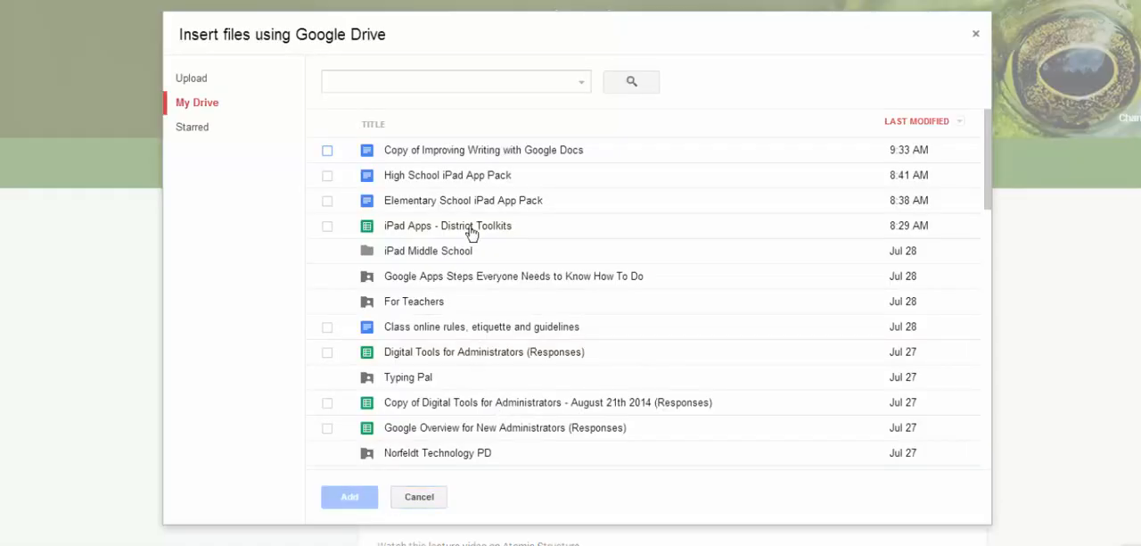
{"action": "mouse_move", "coordinate": [437, 174]}
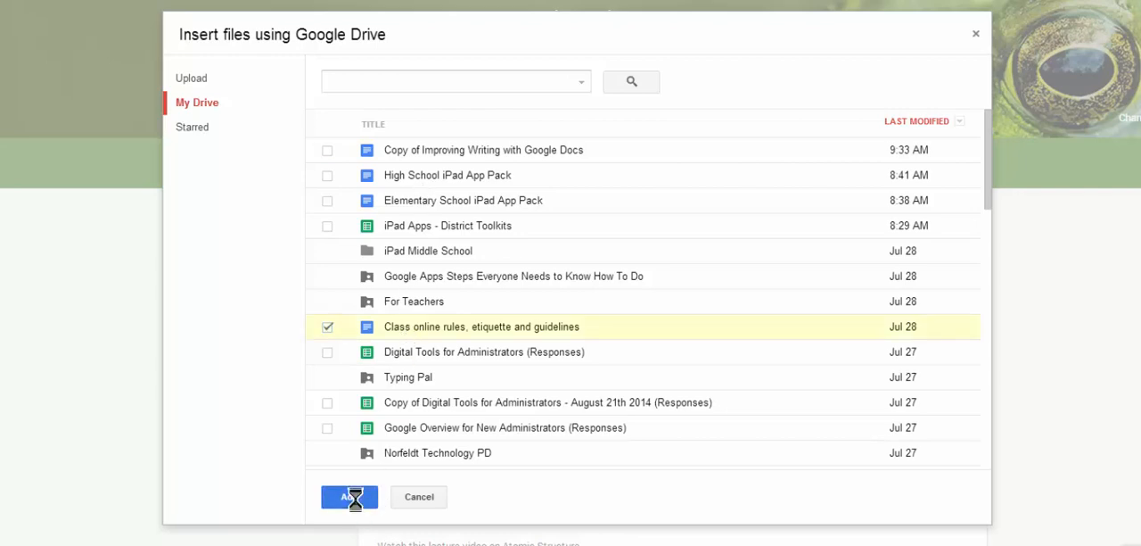
Add the checked 'Class online rules, etiquette and guidelines' Doc from Drive
{"action": "left_click", "coordinate": [349, 497]}
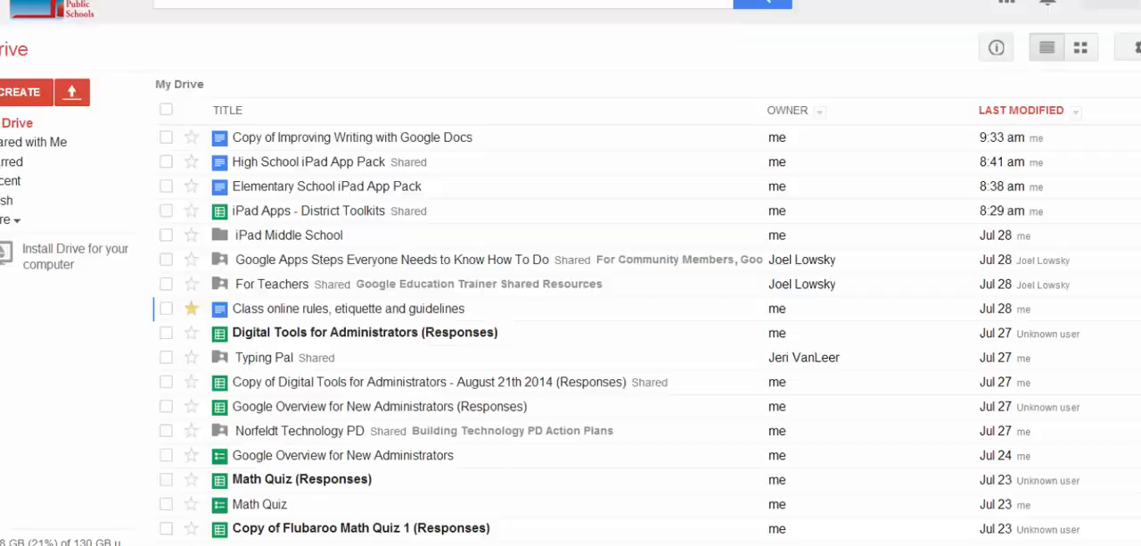
Open the class rules Doc and scroll down to the 'My name' sign-off
{"action": "left_click", "coordinate": [348, 308]}
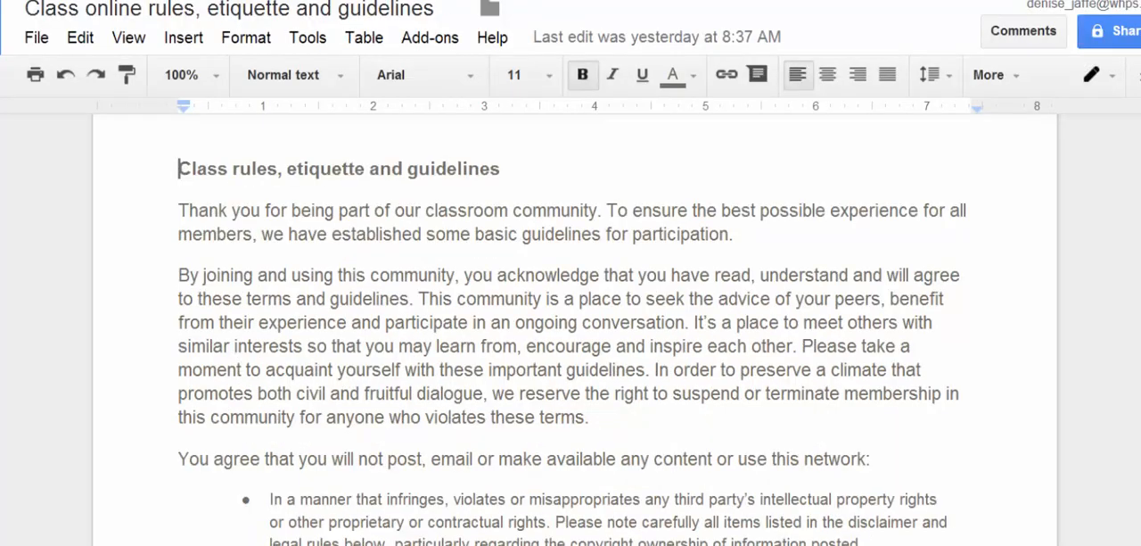
{"action": "scroll", "scroll_direction": "down", "scroll_amount": 3}
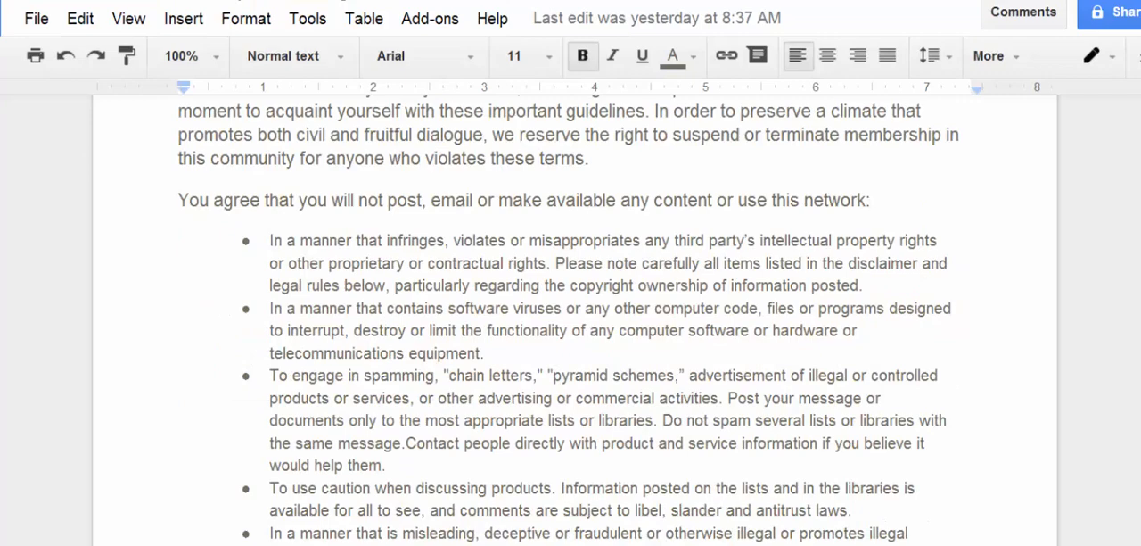
{"action": "scroll", "scroll_direction": "down", "scroll_amount": 3}
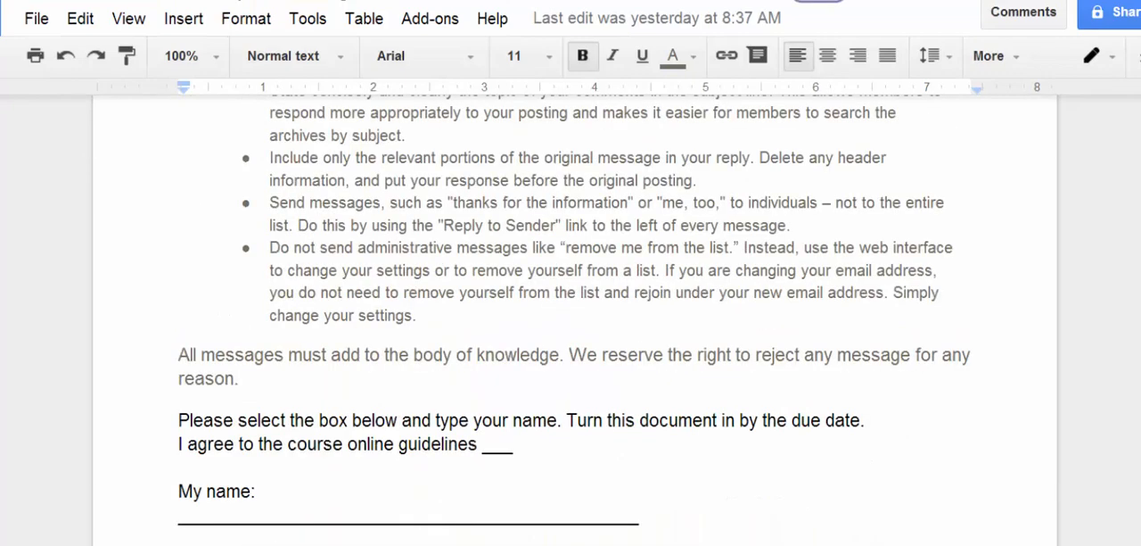
{"action": "scroll", "scroll_direction": "down", "scroll_amount": 3}
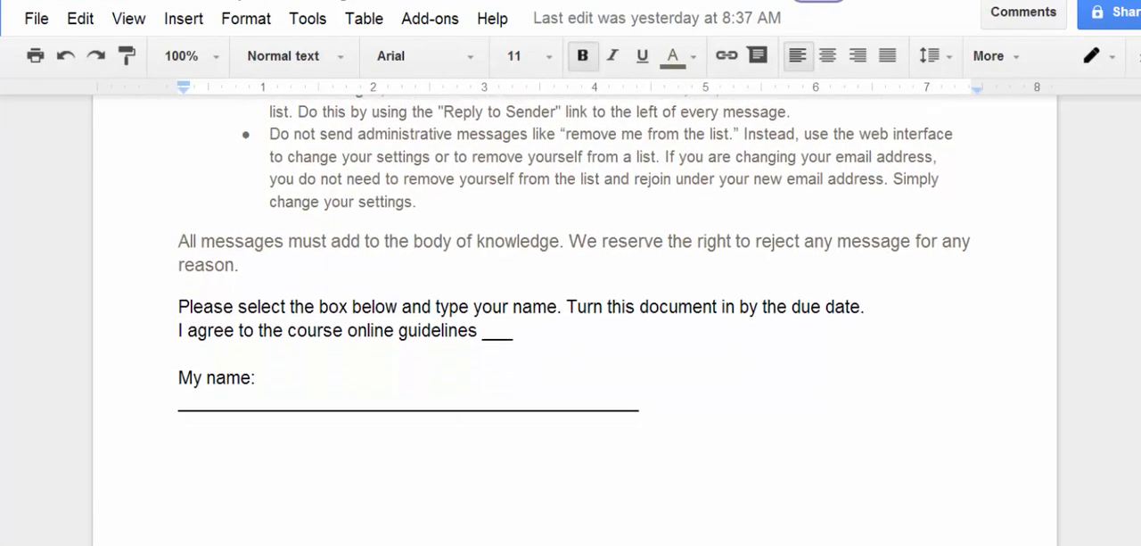
{"action": "scroll", "scroll_direction": "down", "scroll_amount": 3}
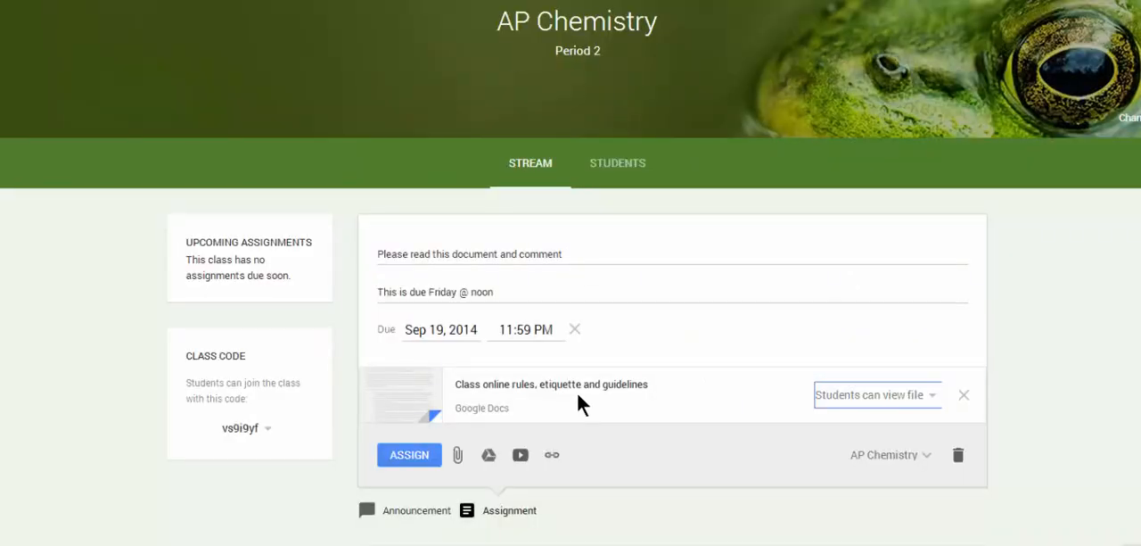
{"action": "mouse_move", "coordinate": [633, 411]}
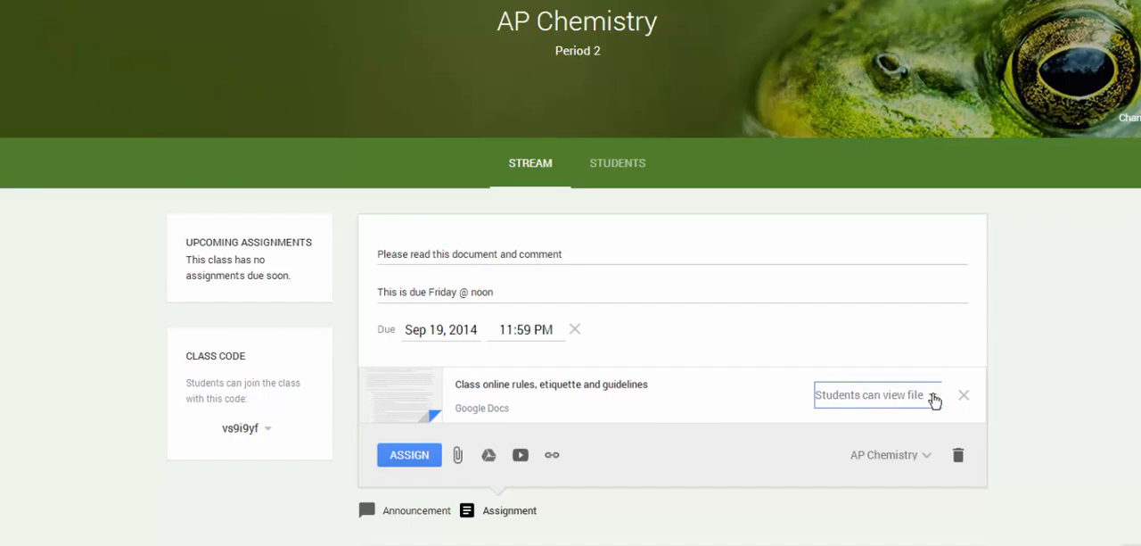
Change the attached rules Doc's sharing option to 'Make a copy for each student'
{"action": "left_click", "coordinate": [876, 394]}
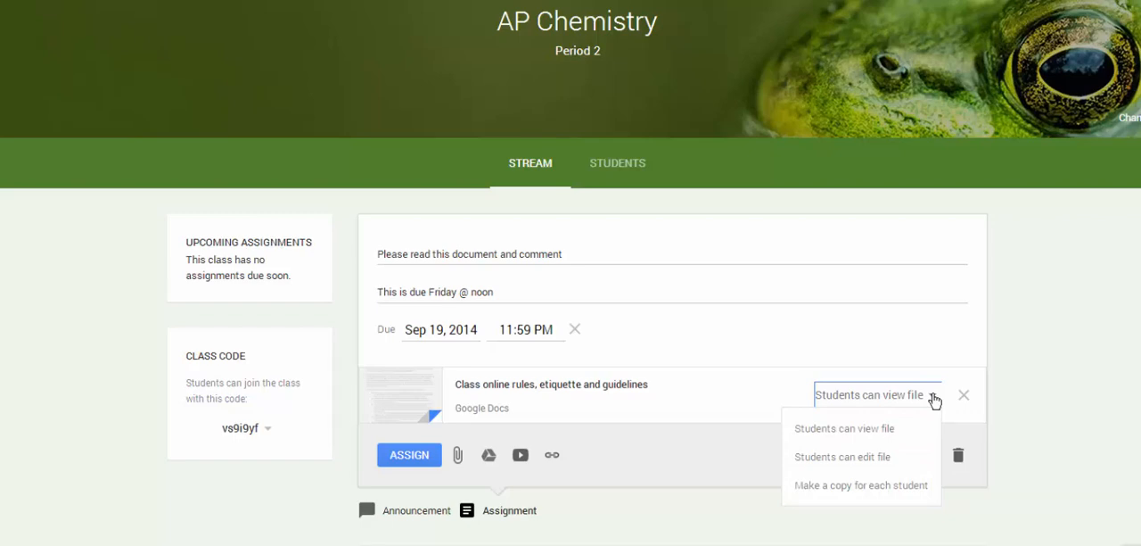
{"action": "mouse_move", "coordinate": [902, 438]}
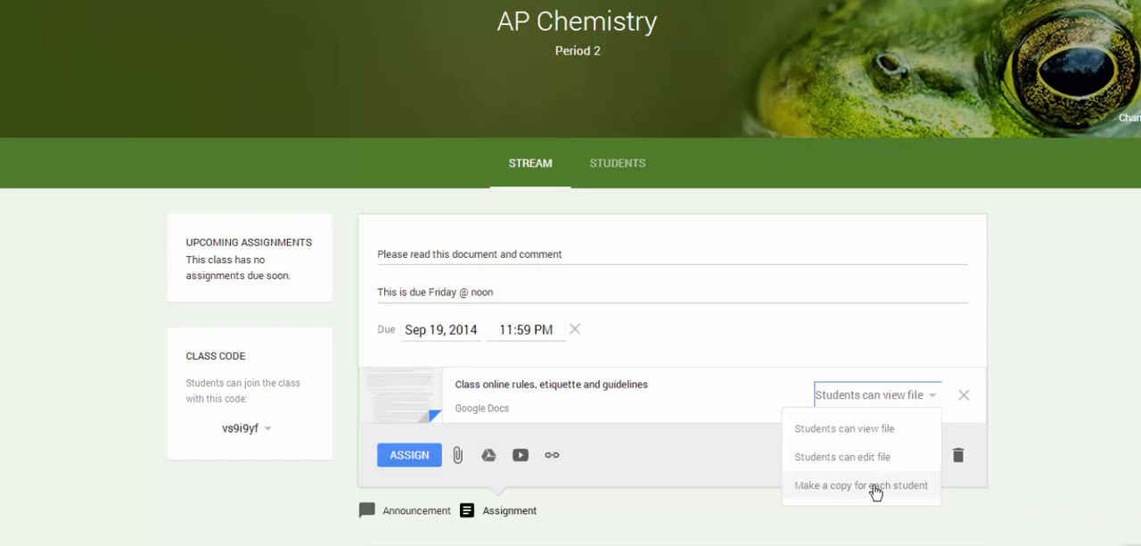
{"action": "left_click", "coordinate": [859, 484]}
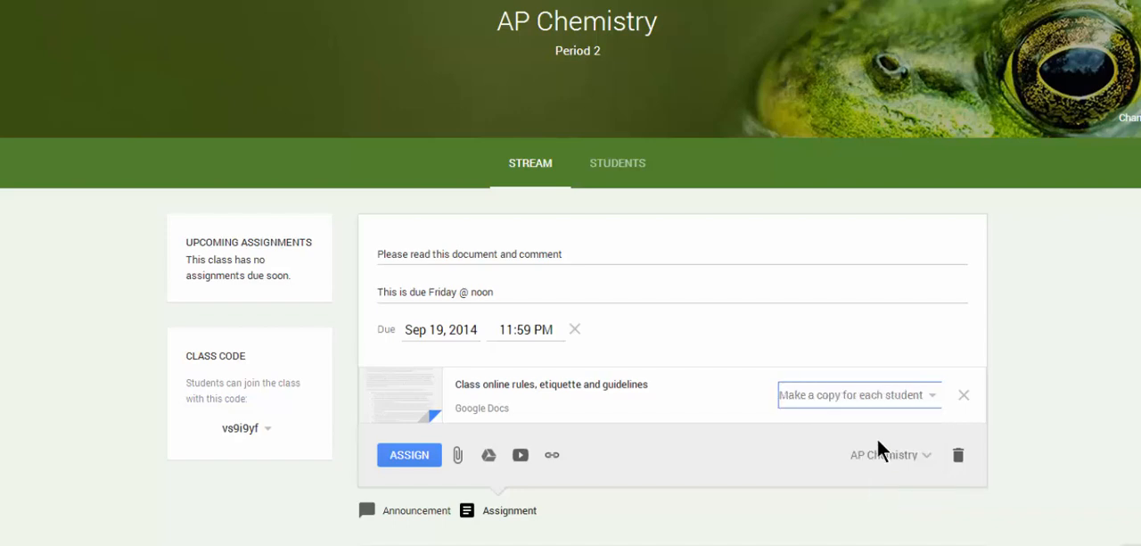
{"action": "mouse_move", "coordinate": [885, 430]}
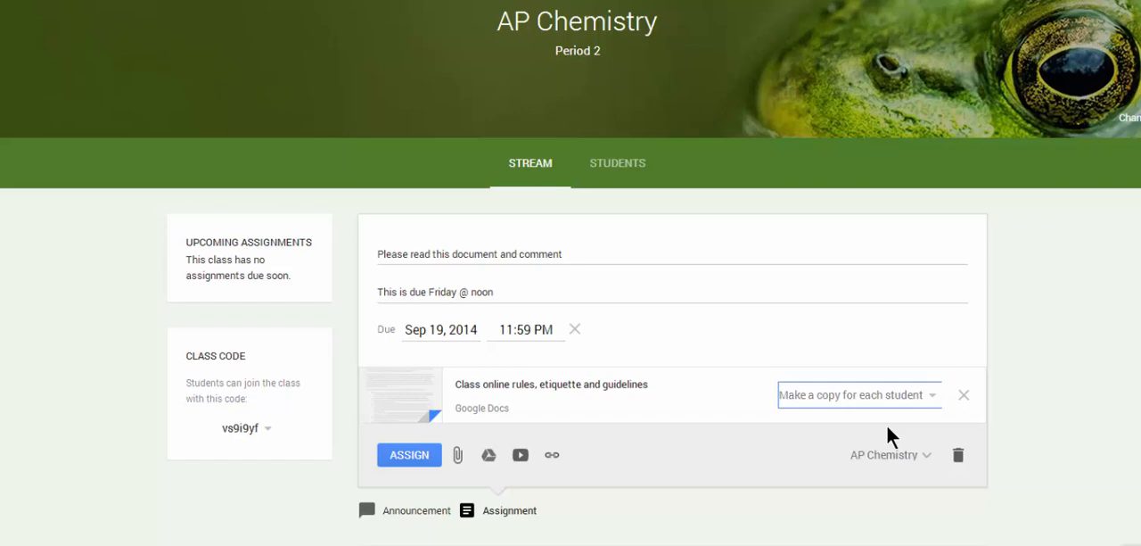
Confirm AP Chemistry as the recipient class and assign the rules Doc assignment
{"action": "left_click", "coordinate": [889, 454]}
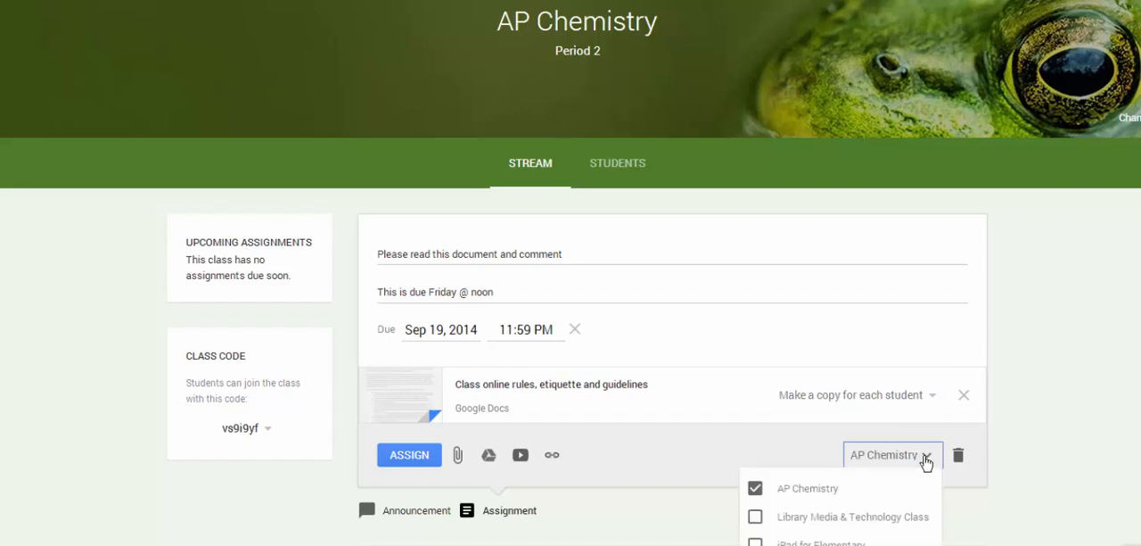
{"action": "mouse_move", "coordinate": [844, 493]}
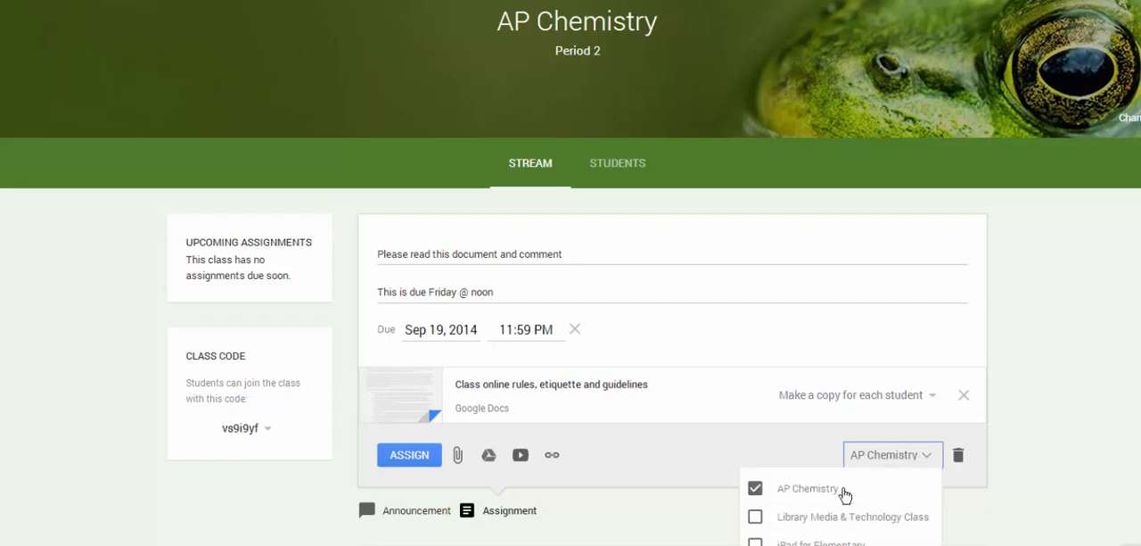
{"action": "mouse_move", "coordinate": [862, 483]}
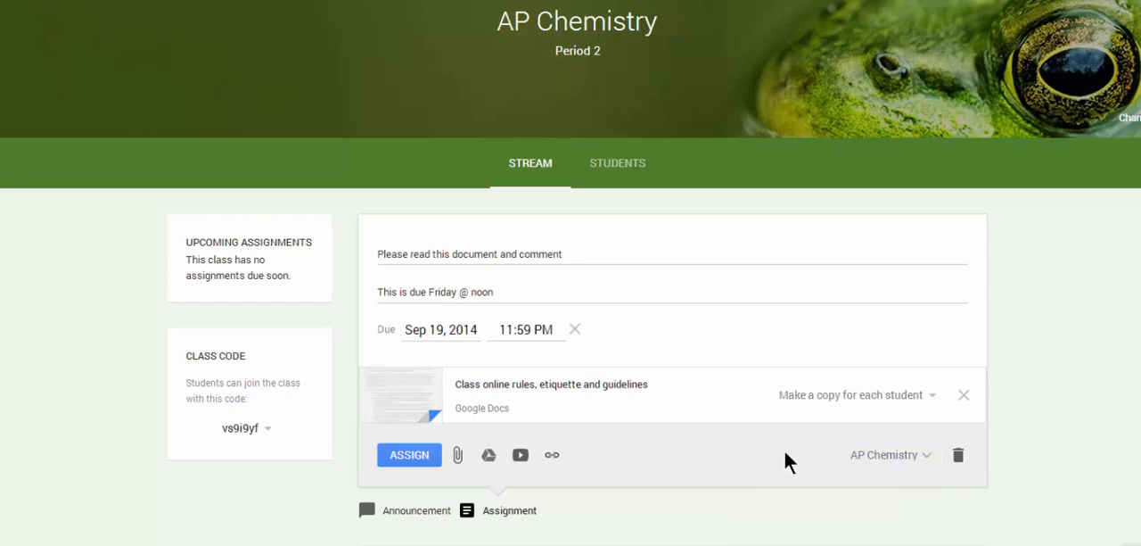
{"action": "mouse_move", "coordinate": [409, 454]}
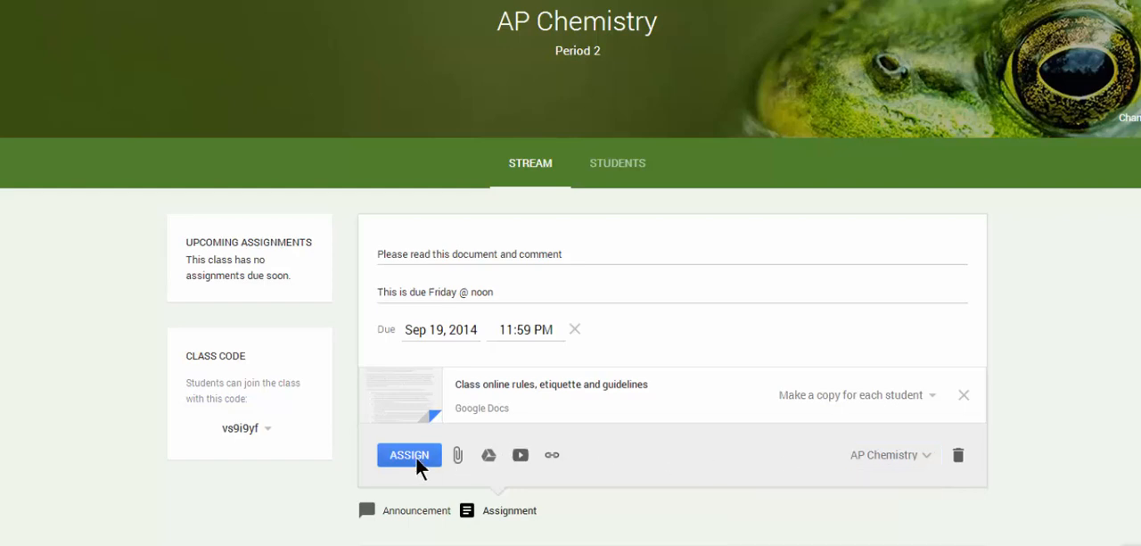
{"action": "left_click", "coordinate": [409, 454]}
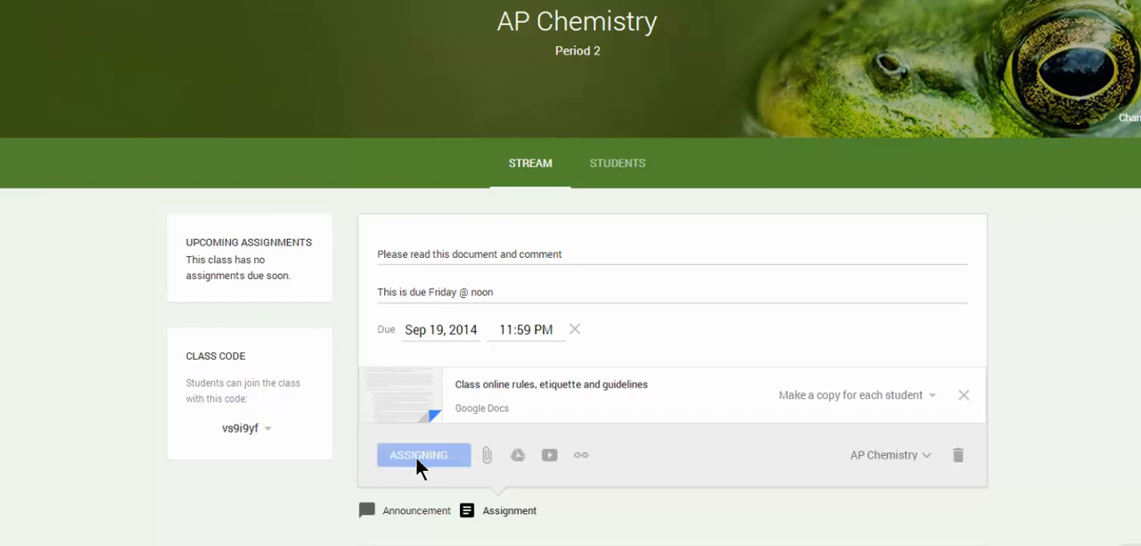
{"action": "left_click", "coordinate": [424, 455]}
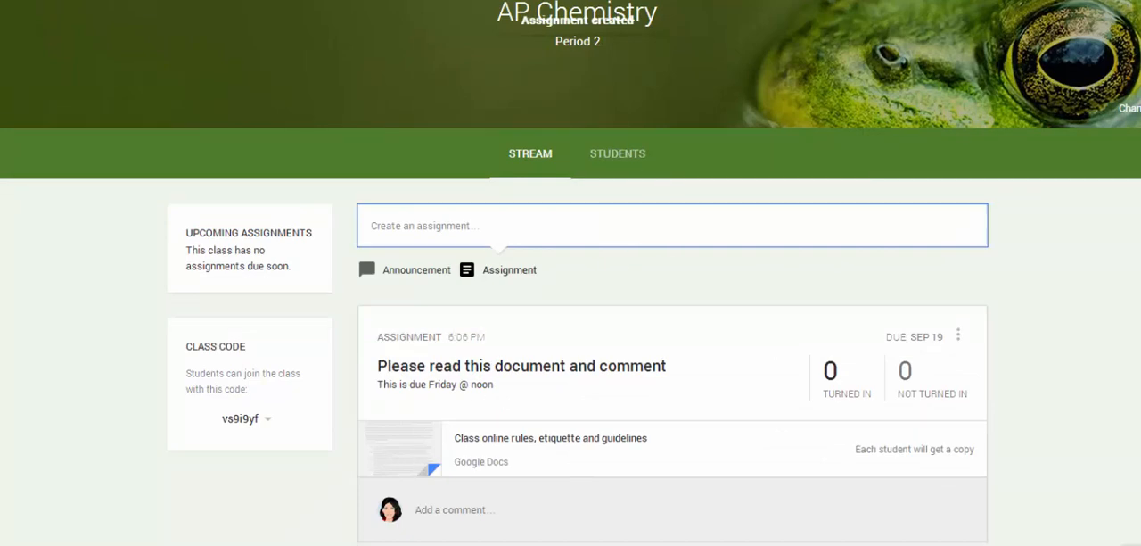
{"action": "scroll", "scroll_direction": "down", "scroll_amount": 3}
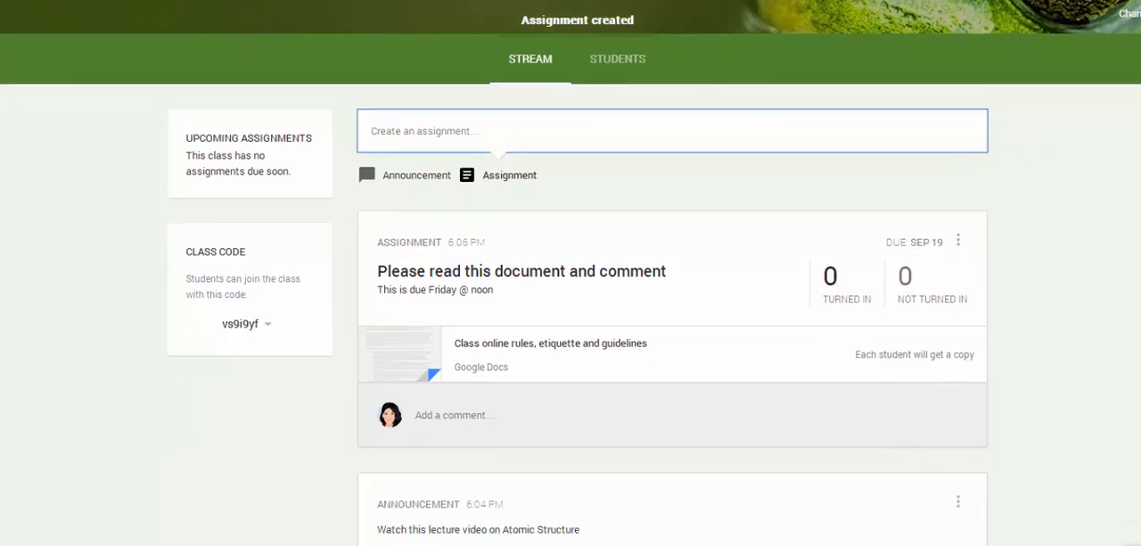
{"action": "scroll", "scroll_direction": "down", "scroll_amount": 3}
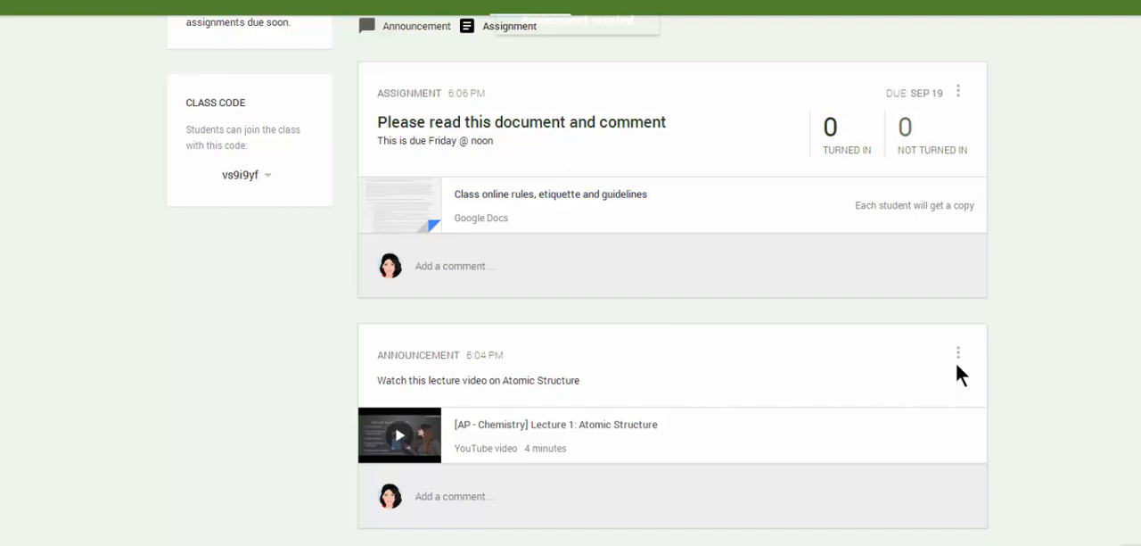
{"action": "left_click", "coordinate": [958, 352]}
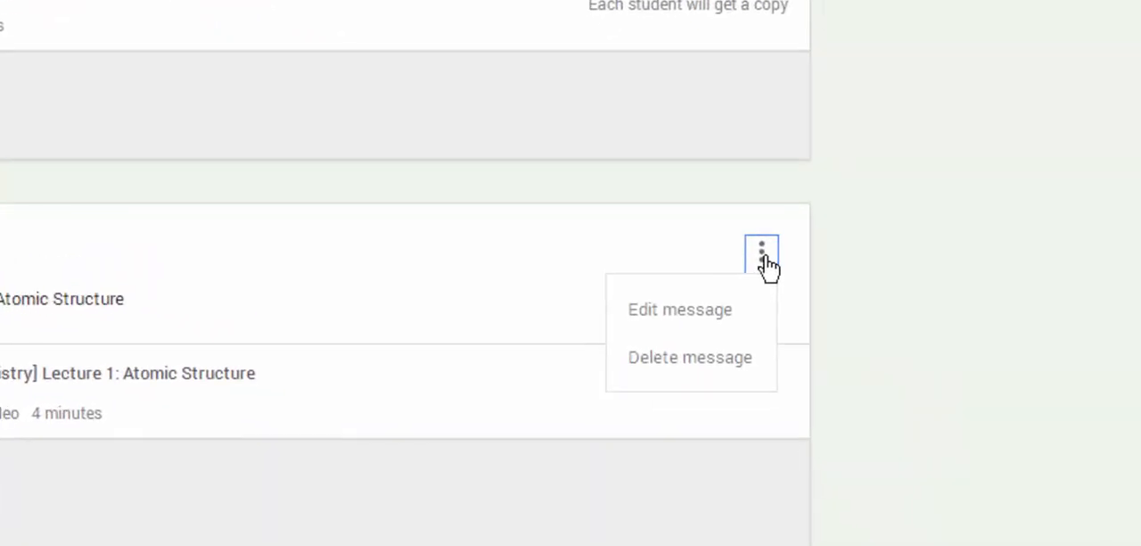
{"action": "mouse_move", "coordinate": [738, 357]}
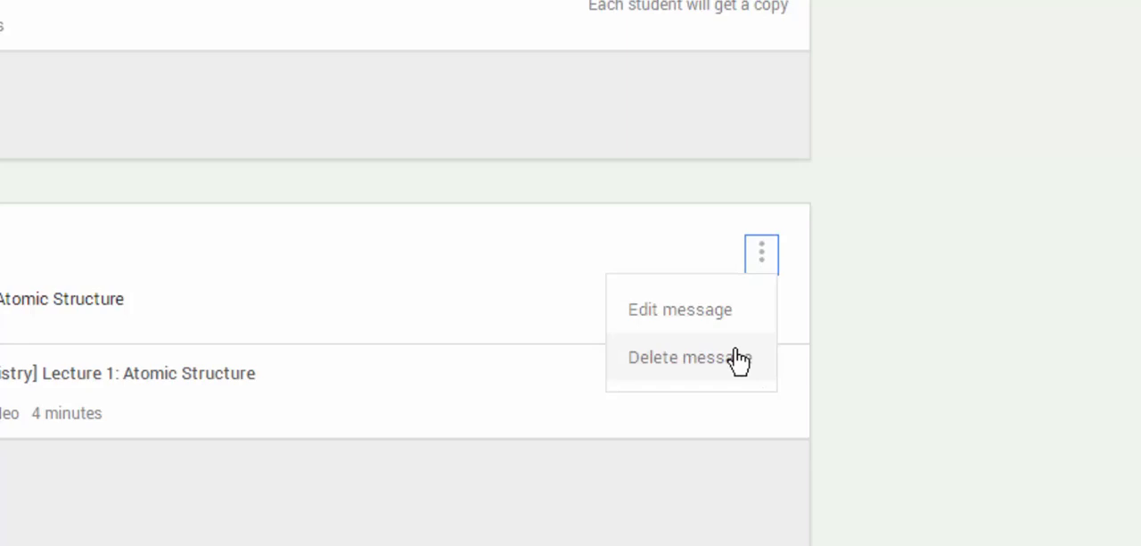
{"action": "left_click", "coordinate": [761, 254]}
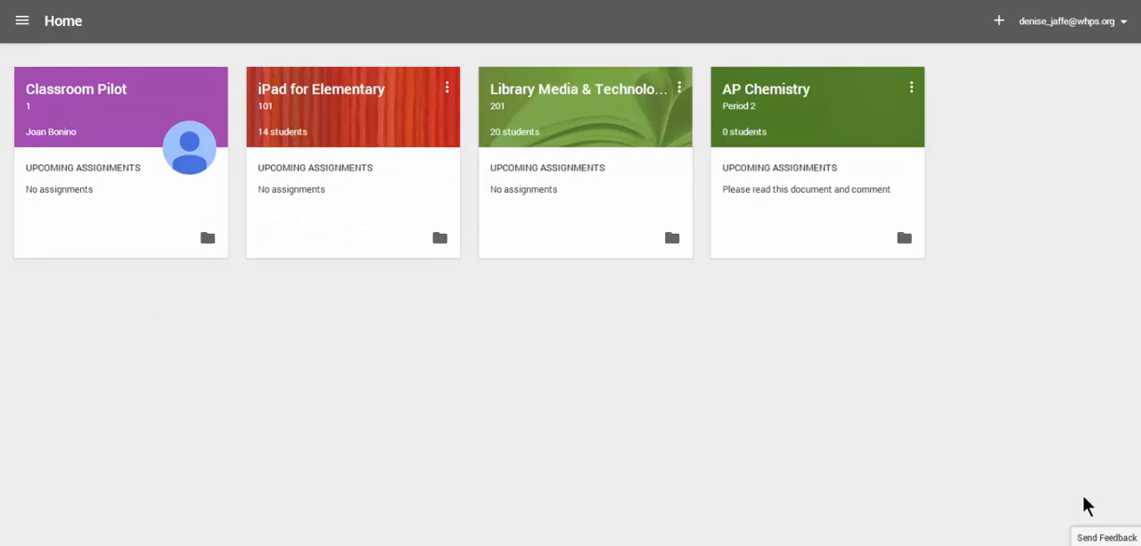
{"action": "mouse_move", "coordinate": [908, 234]}
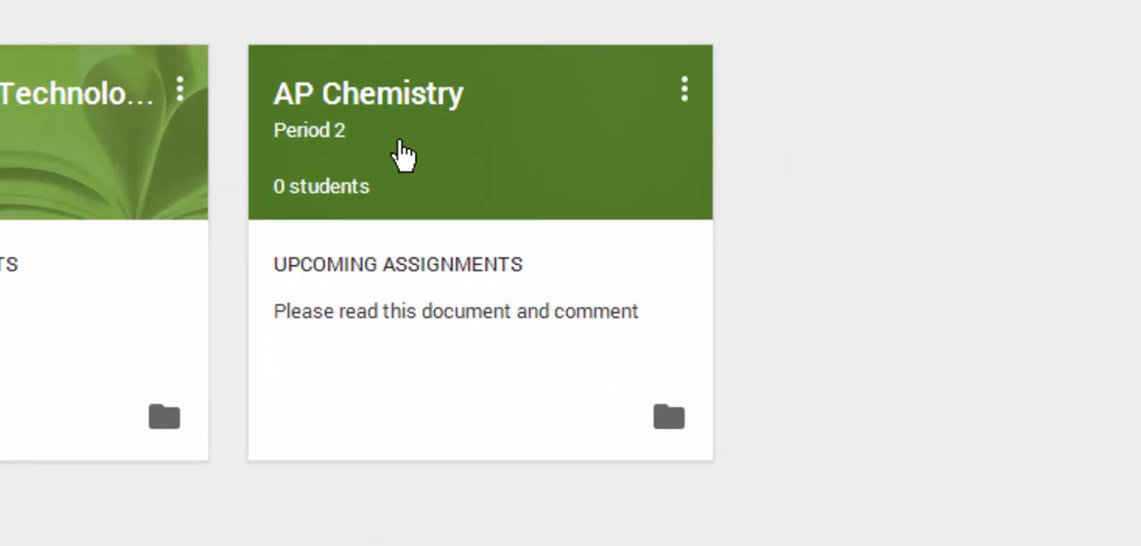
{"action": "mouse_move", "coordinate": [388, 263]}
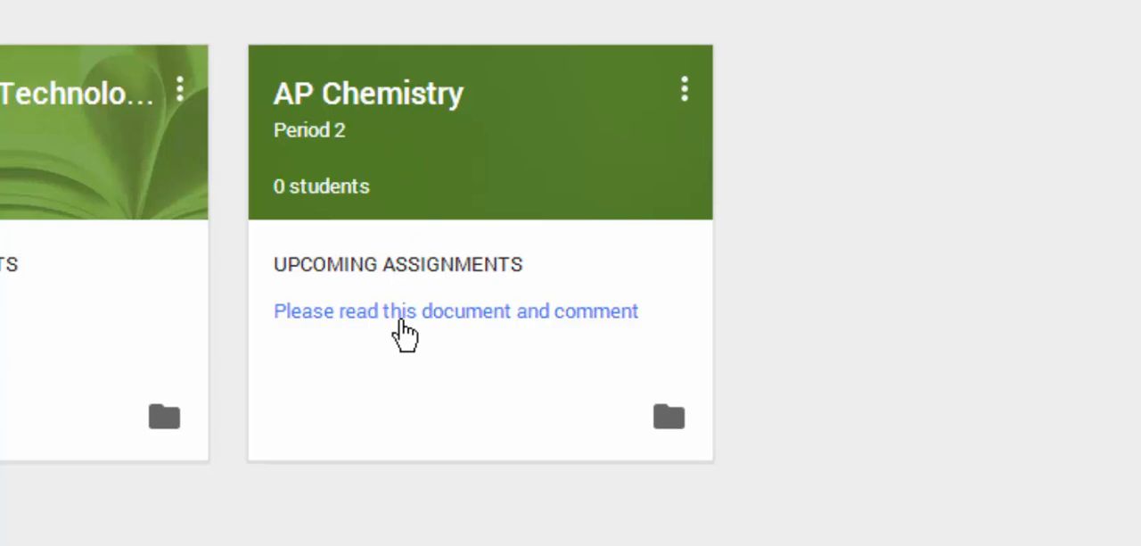
{"action": "mouse_move", "coordinate": [519, 321]}
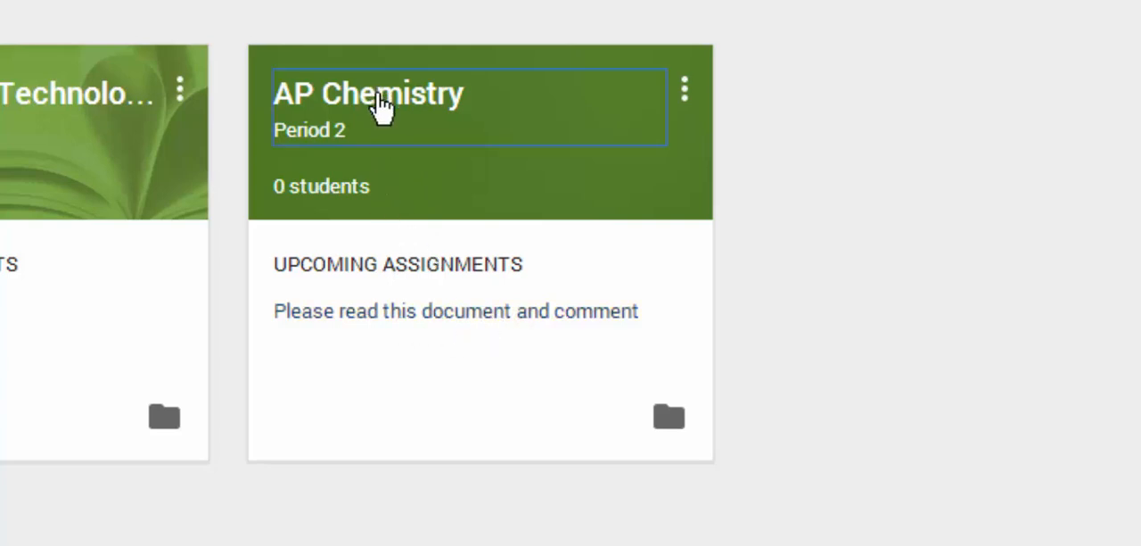
Open the AP Chemistry class and scroll its stream to the posted assignment
{"action": "left_click", "coordinate": [369, 94]}
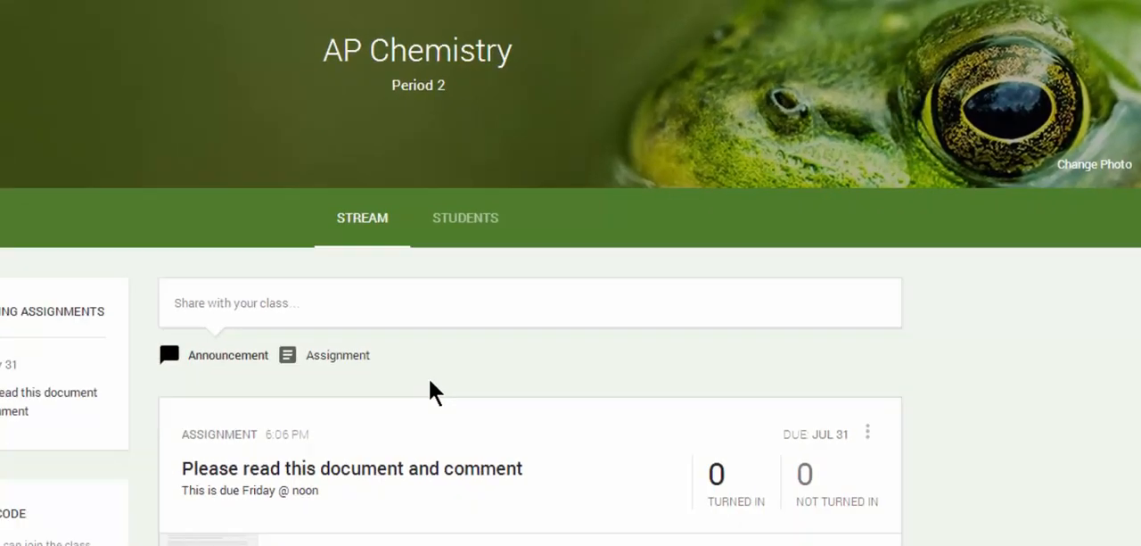
{"action": "scroll", "scroll_direction": "down", "scroll_amount": 3}
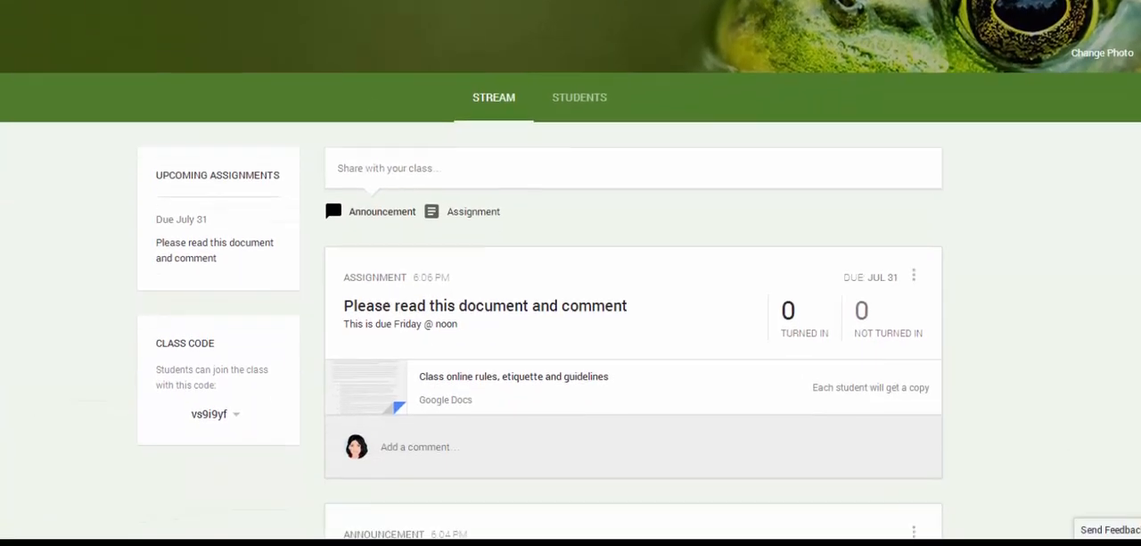
{"action": "scroll", "scroll_direction": "down", "scroll_amount": 3}
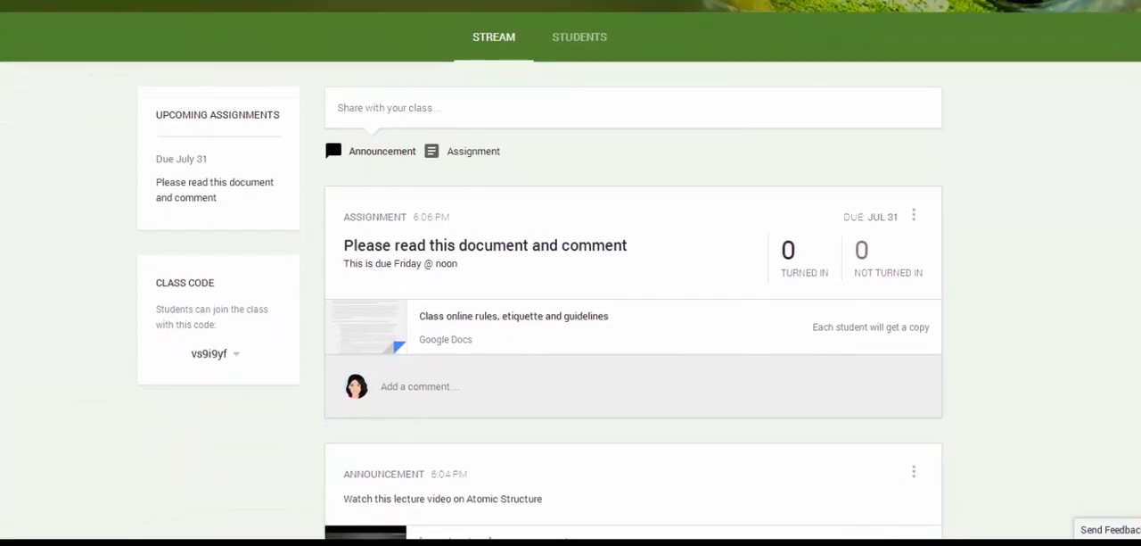
{"action": "mouse_move", "coordinate": [521, 283]}
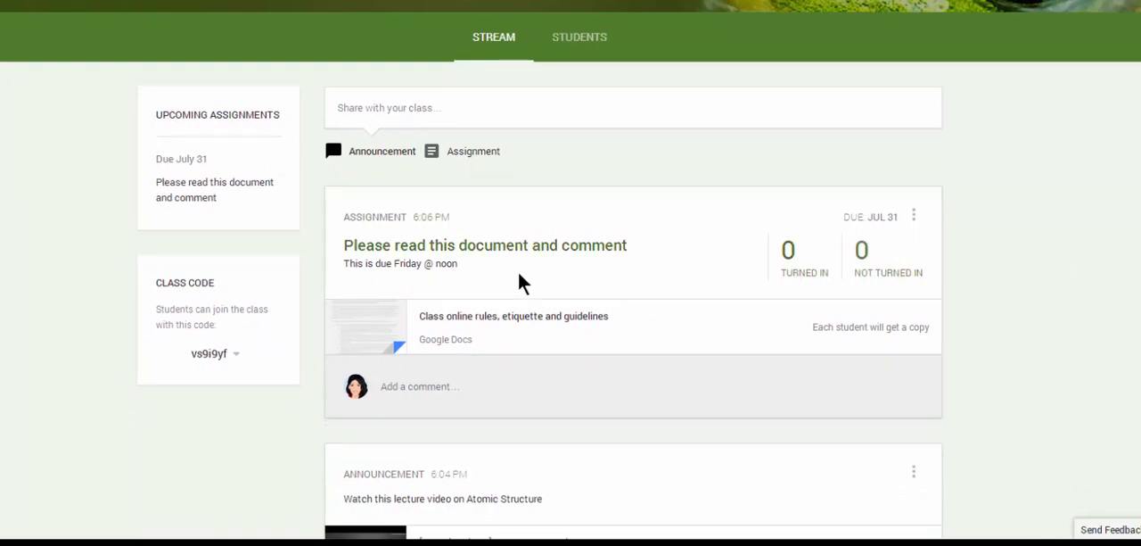
{"action": "mouse_move", "coordinate": [221, 147]}
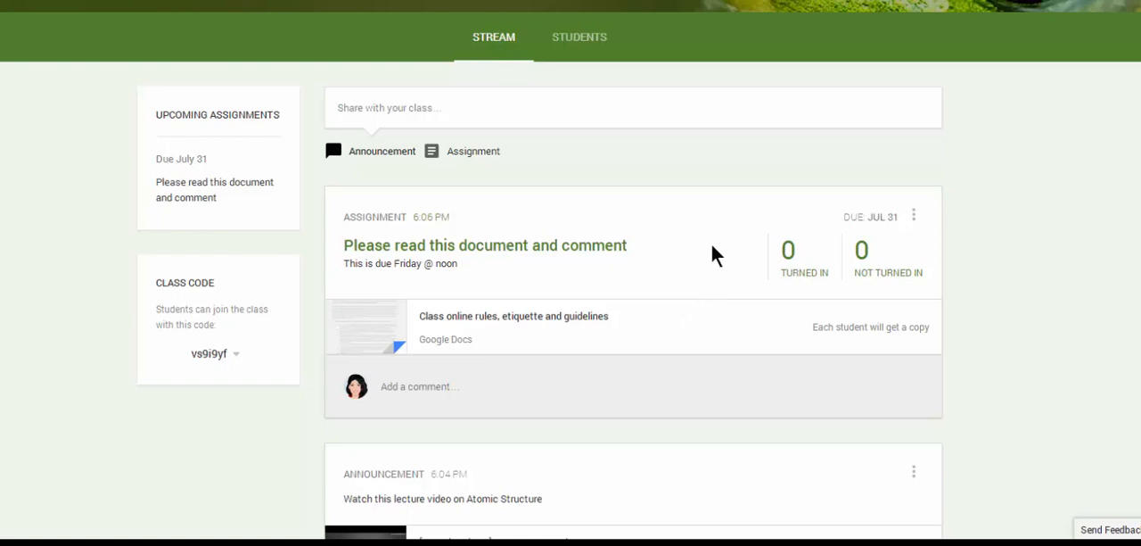
{"action": "mouse_move", "coordinate": [865, 214]}
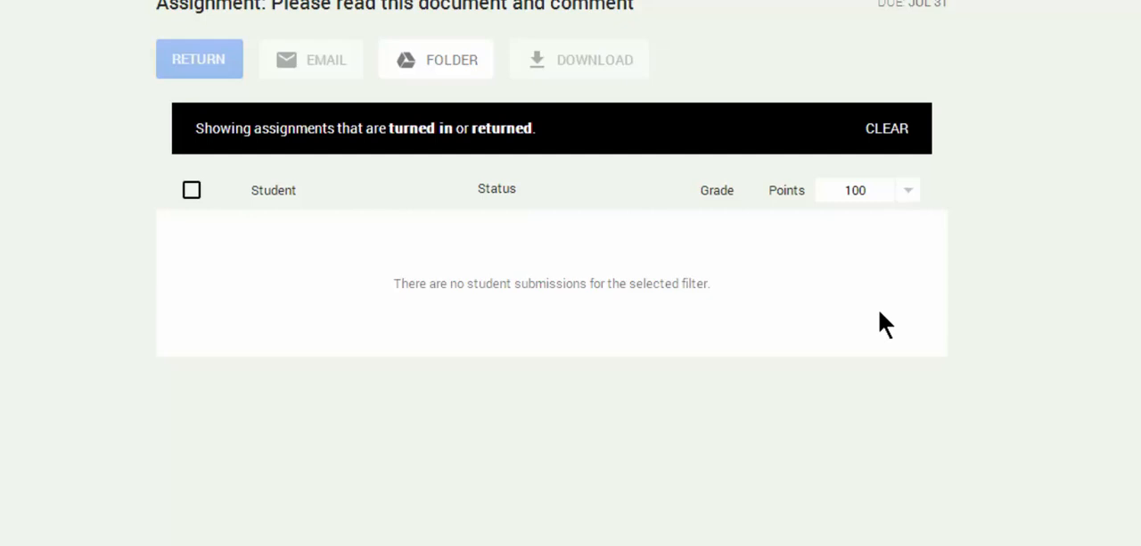
{"action": "mouse_move", "coordinate": [386, 233]}
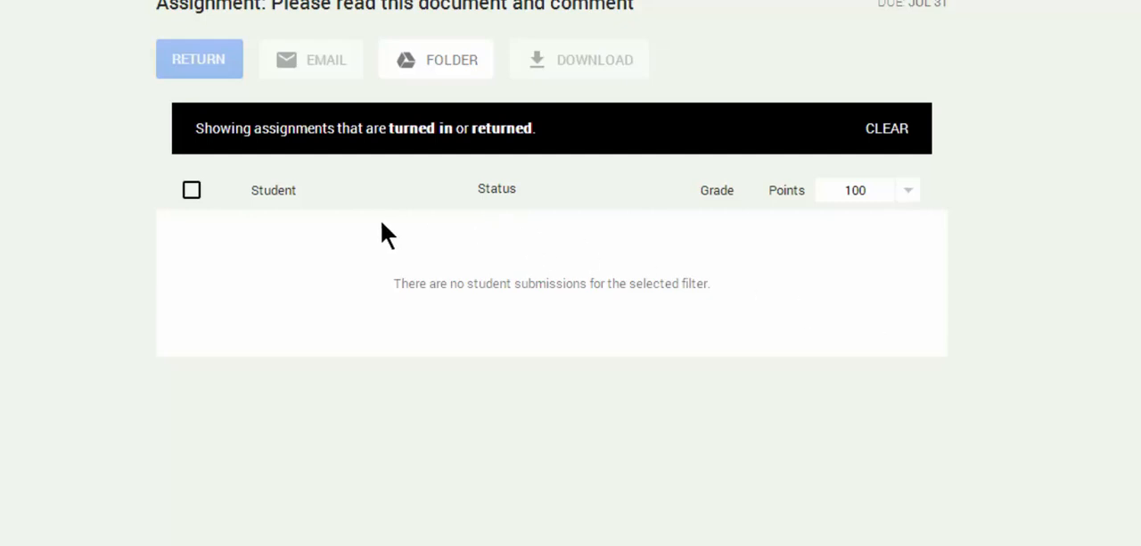
{"action": "mouse_move", "coordinate": [836, 225]}
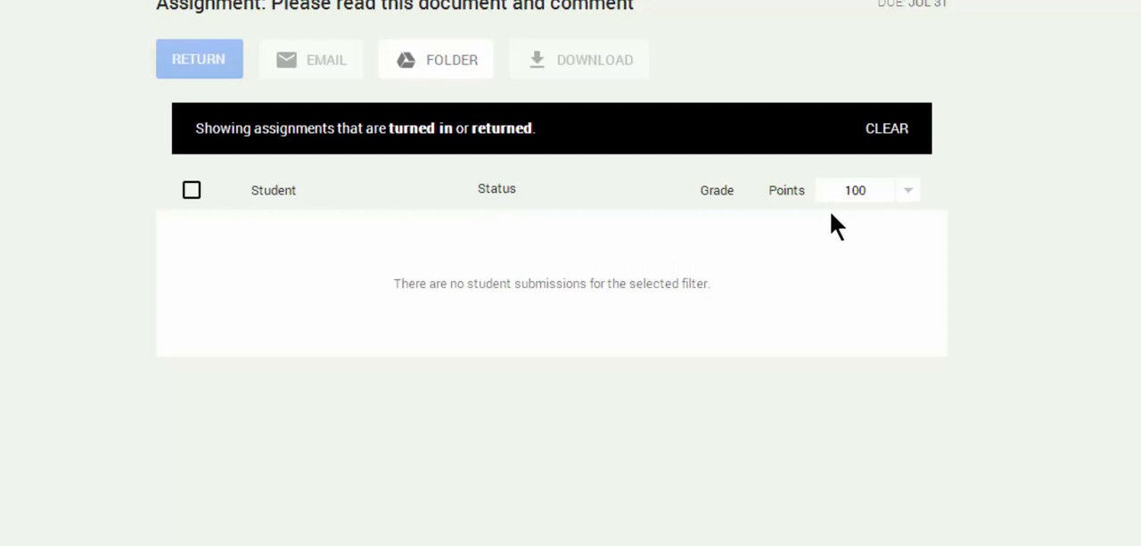
{"action": "mouse_move", "coordinate": [272, 27]}
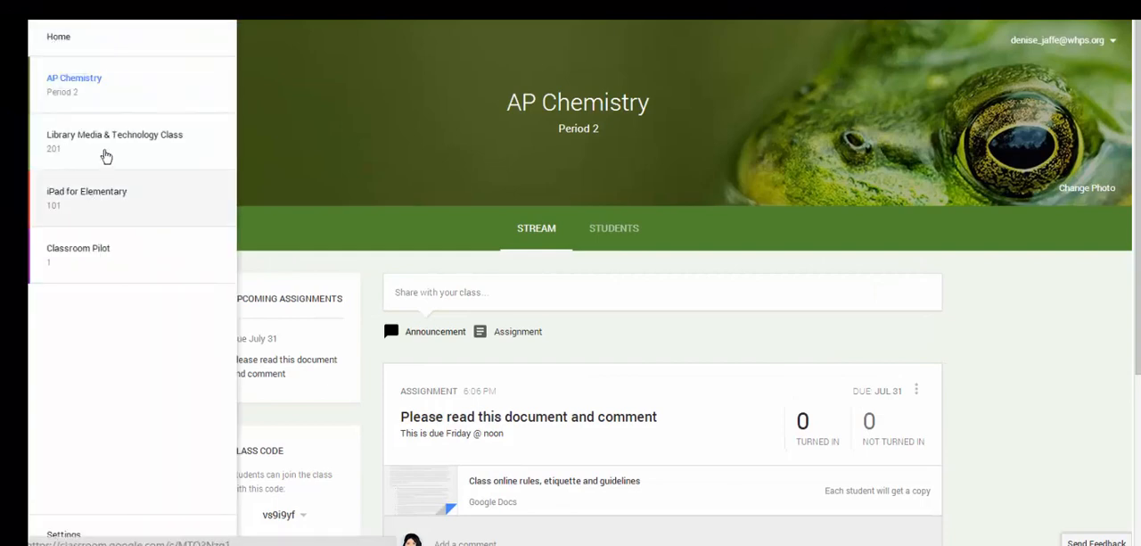
Open the Library Media & Technology Class 201 stream and scroll to the Text Help assignment card
{"action": "left_click", "coordinate": [114, 141]}
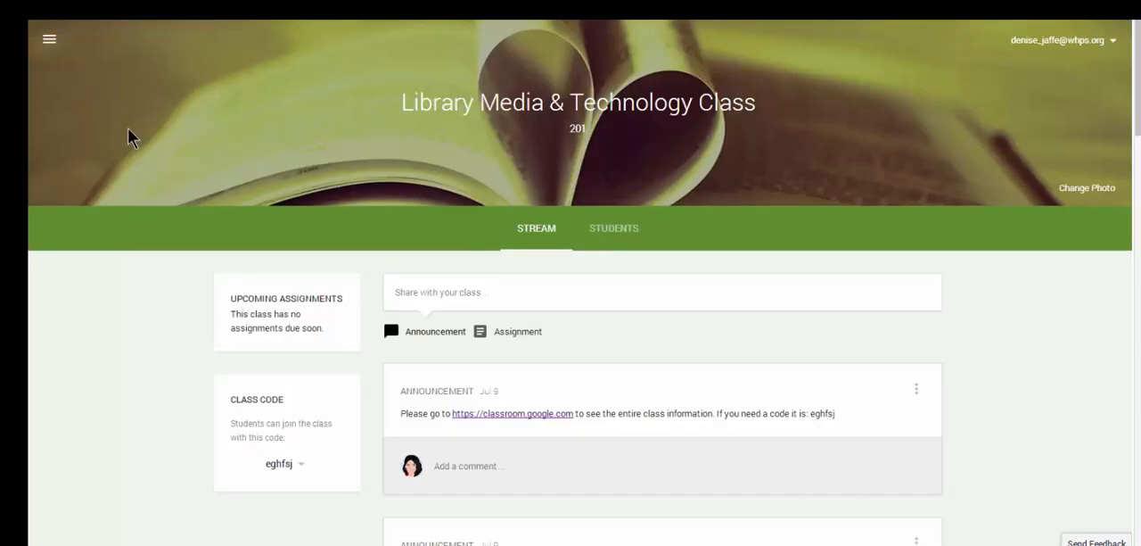
{"action": "mouse_move", "coordinate": [490, 383]}
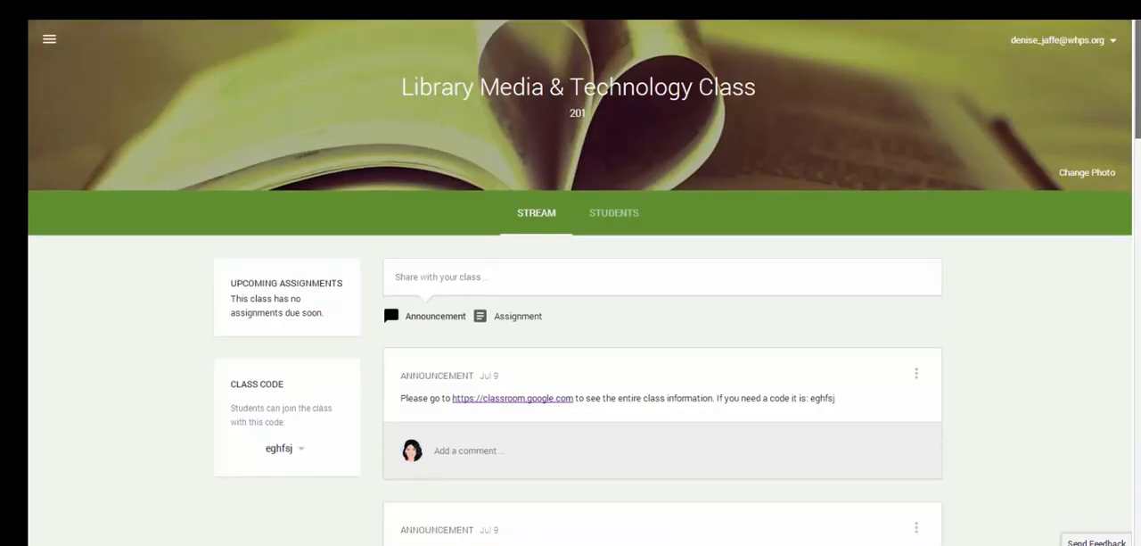
{"action": "scroll", "scroll_direction": "down", "scroll_amount": 3}
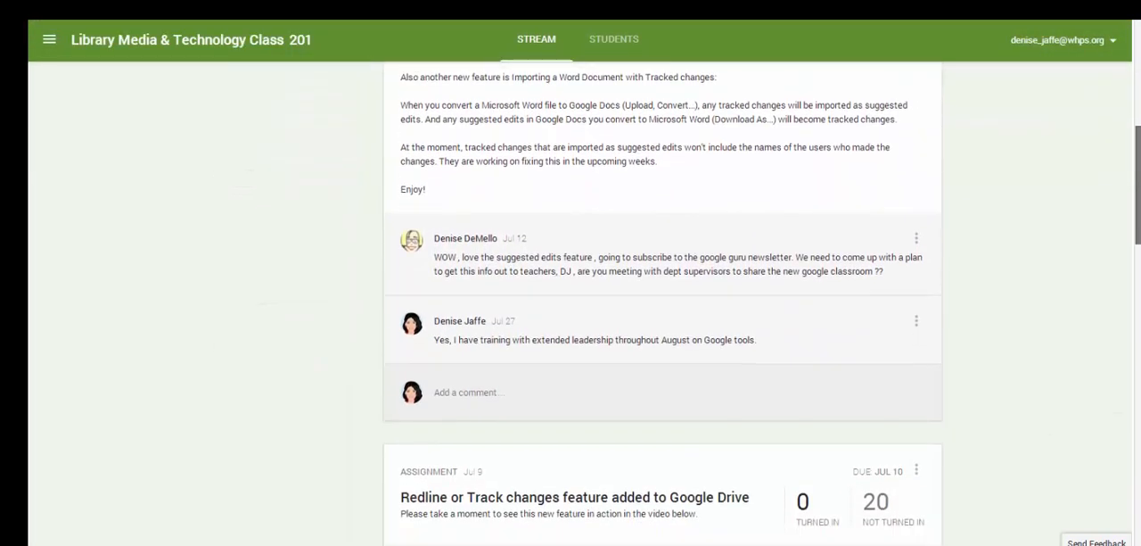
{"action": "scroll", "scroll_direction": "down", "scroll_amount": 3}
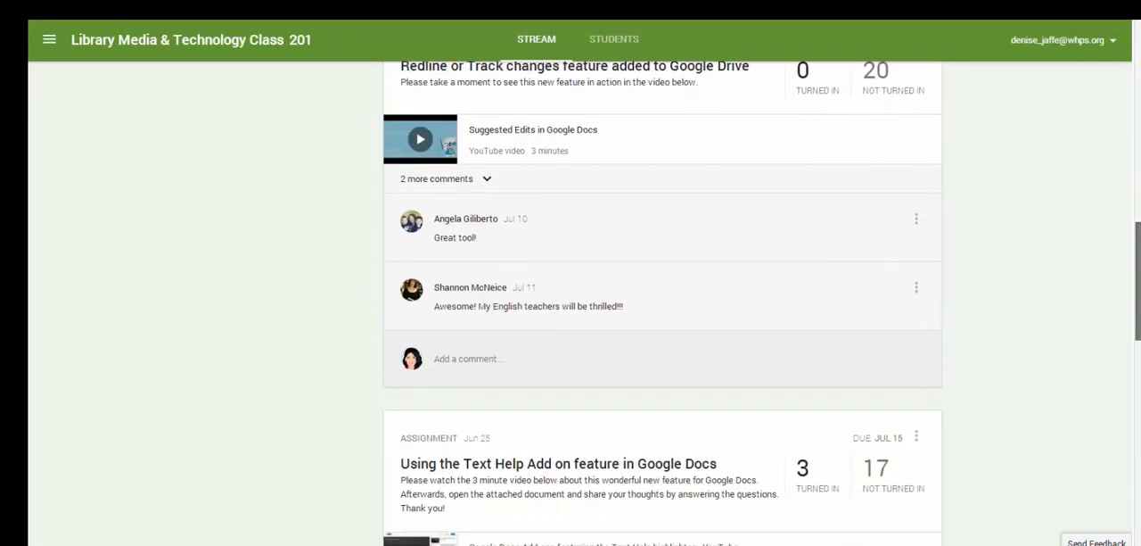
{"action": "scroll", "scroll_direction": "down", "scroll_amount": 3}
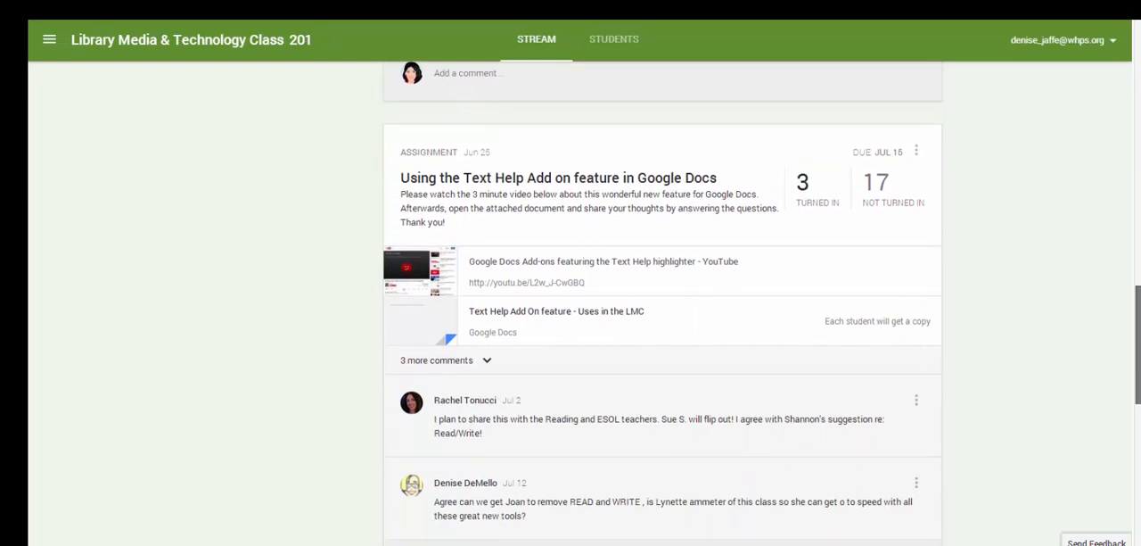
{"action": "scroll", "scroll_direction": "down", "scroll_amount": 3}
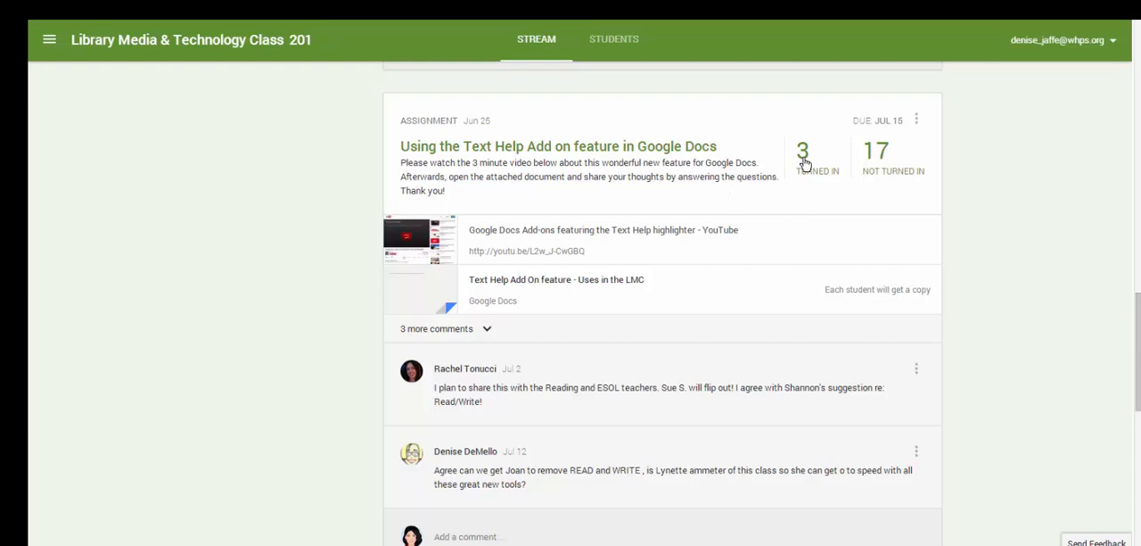
{"action": "mouse_move", "coordinate": [673, 414]}
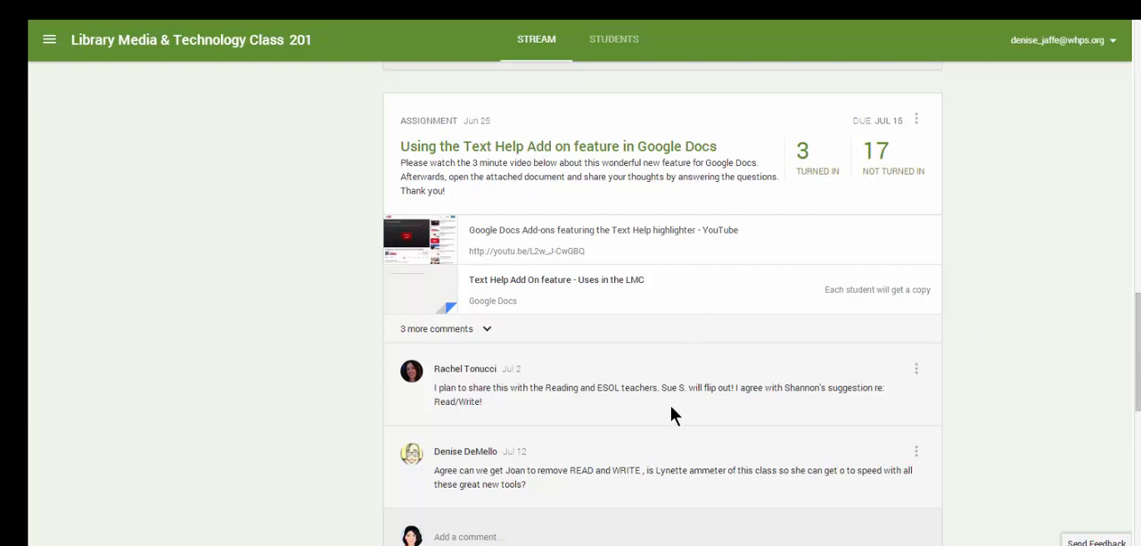
{"action": "mouse_move", "coordinate": [798, 176]}
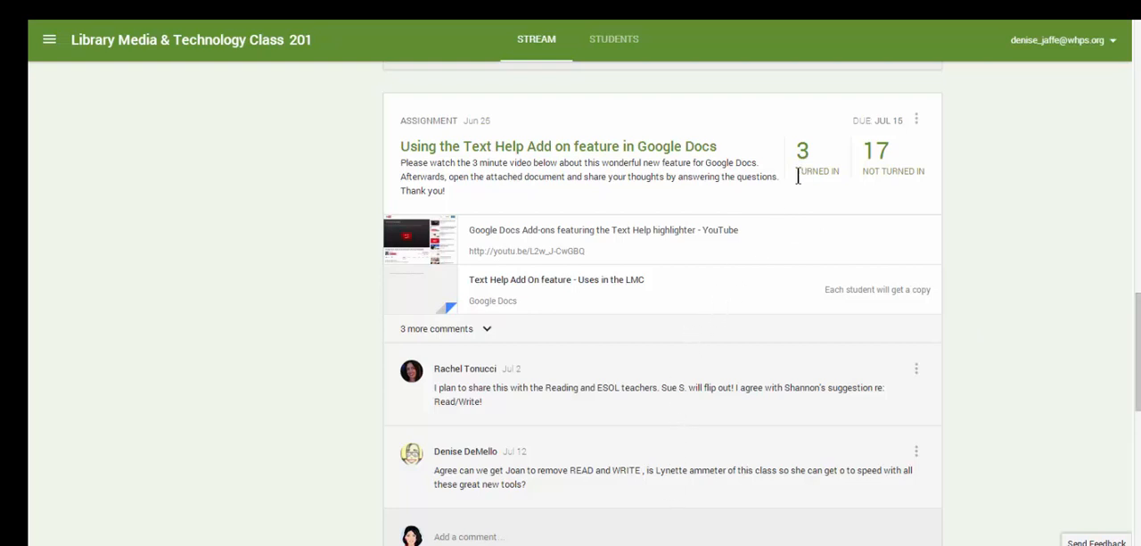
Open the Text Help turned-in list and set the assignment to Ungraded
{"action": "left_click", "coordinate": [801, 149]}
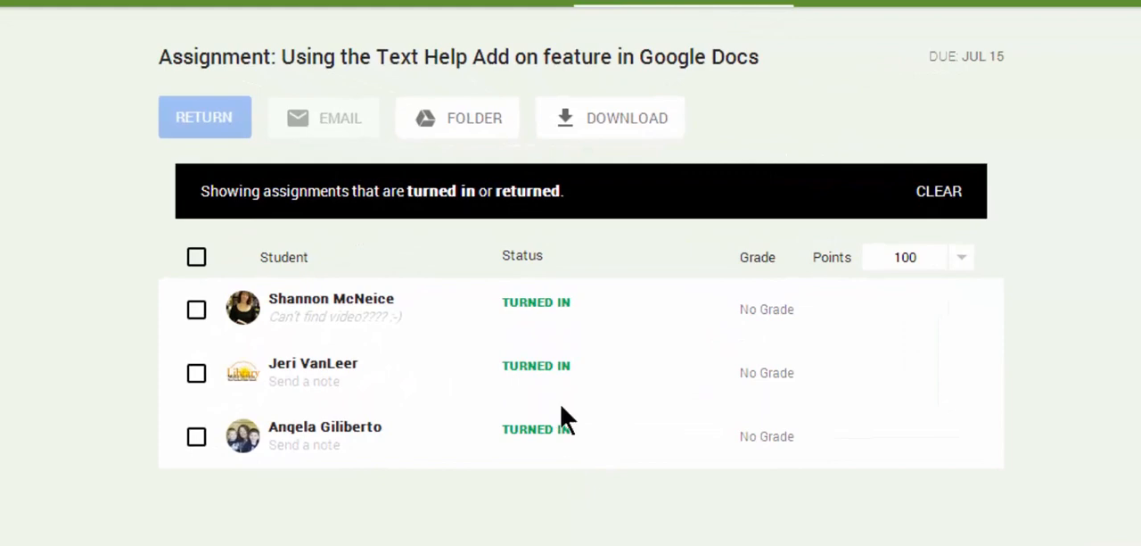
{"action": "mouse_move", "coordinate": [650, 399]}
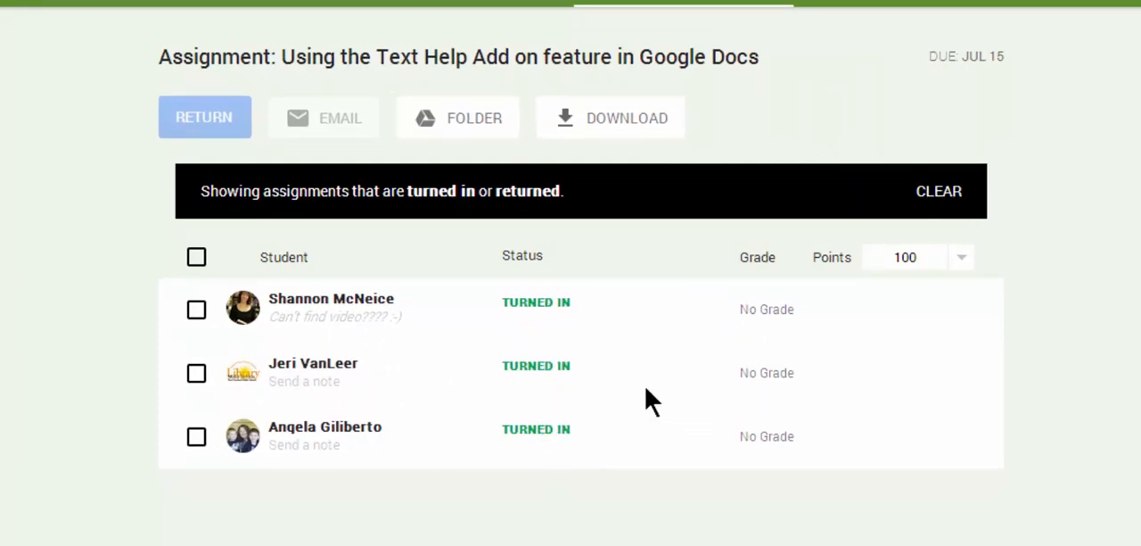
{"action": "left_click", "coordinate": [767, 309]}
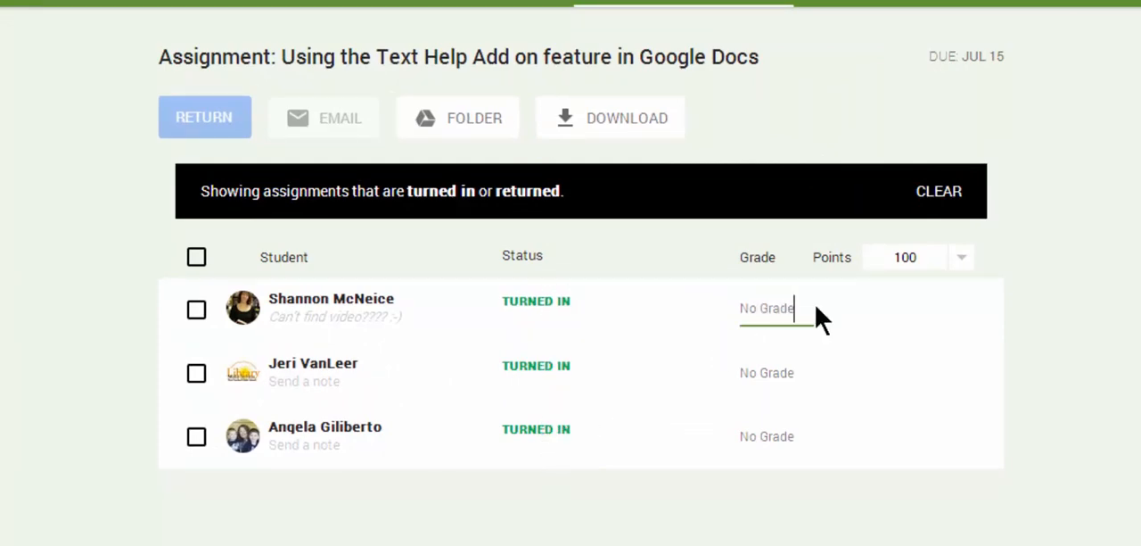
{"action": "mouse_move", "coordinate": [744, 321]}
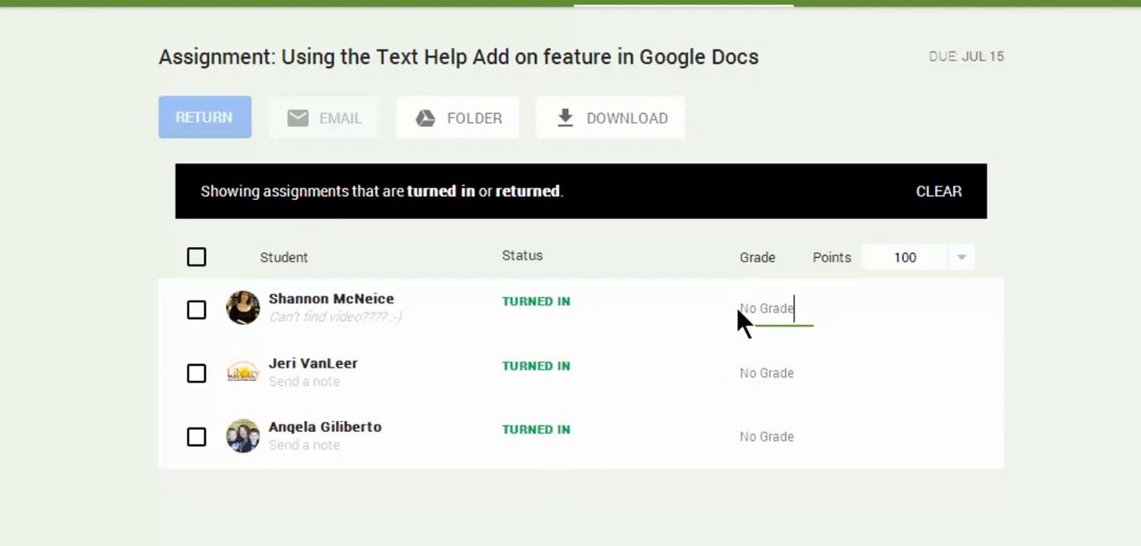
{"action": "left_click", "coordinate": [961, 257]}
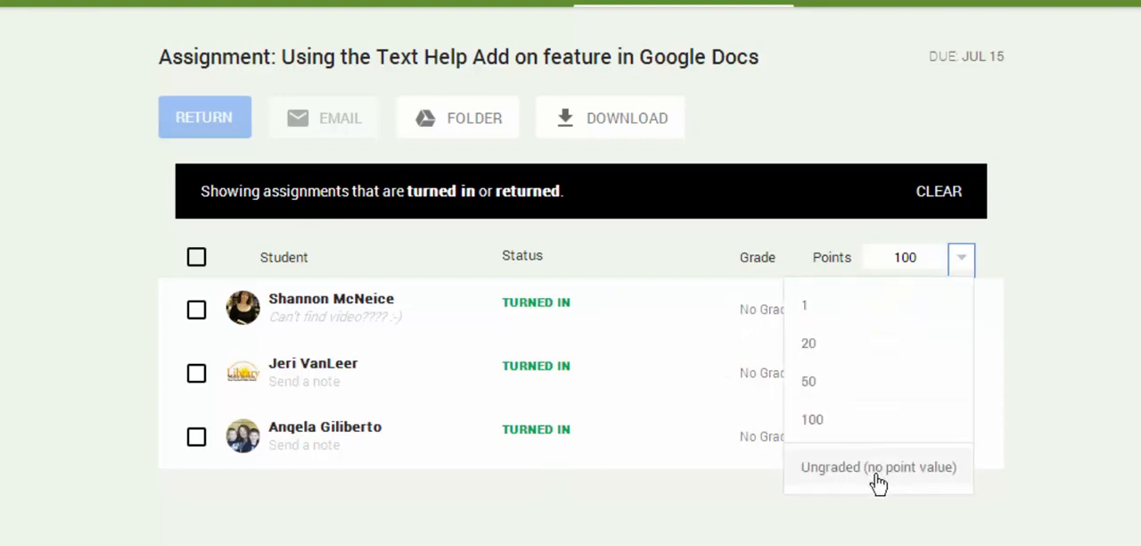
{"action": "left_click", "coordinate": [878, 467]}
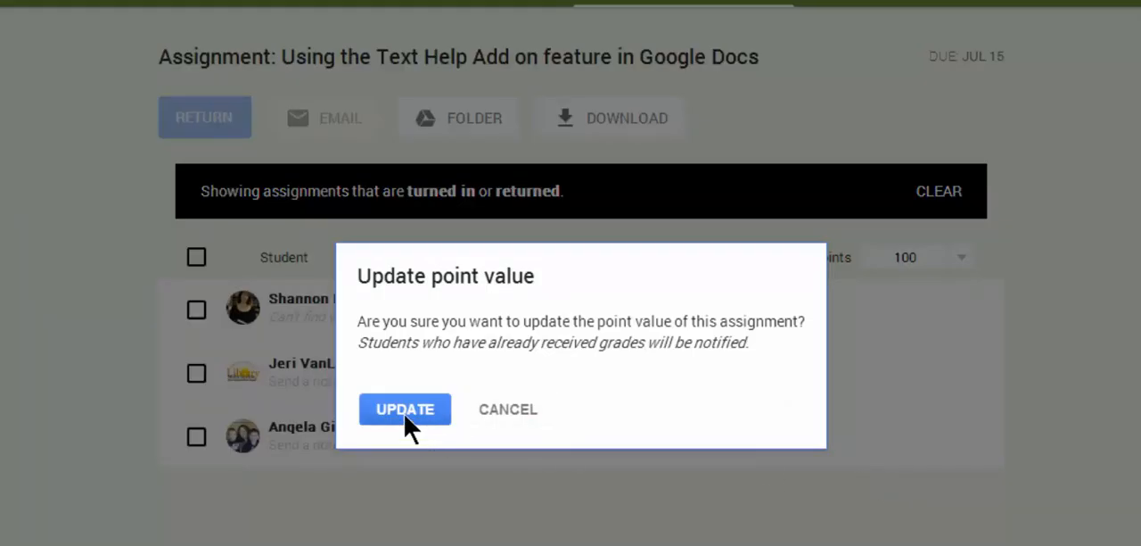
{"action": "left_click", "coordinate": [405, 408]}
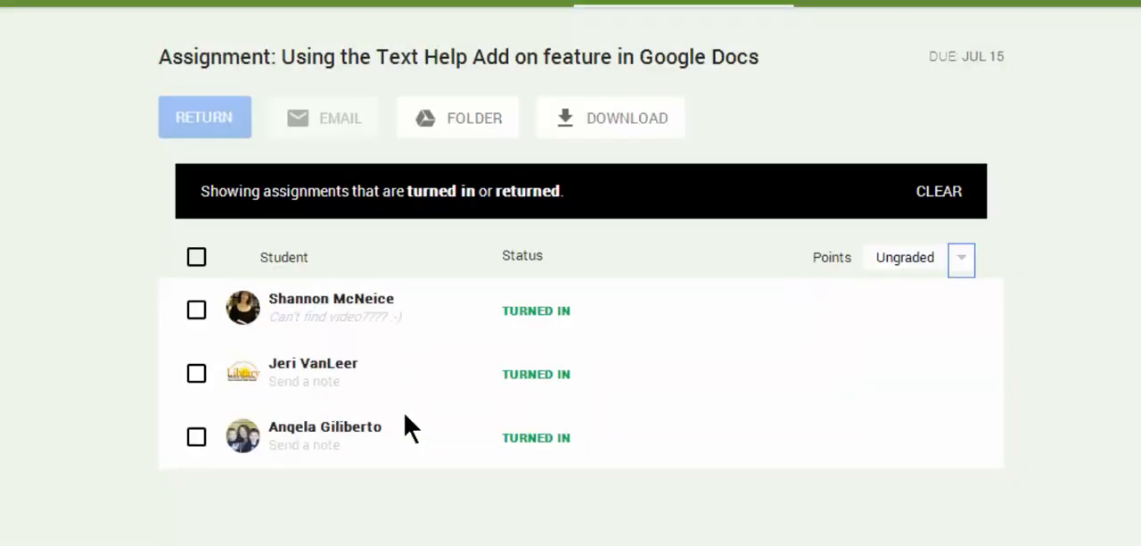
{"action": "mouse_move", "coordinate": [749, 384]}
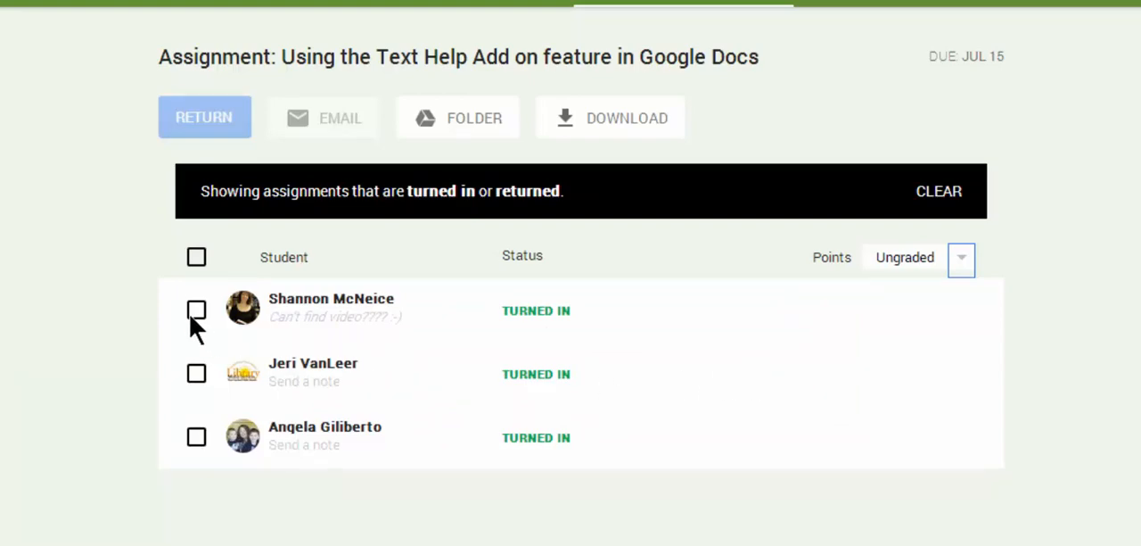
{"action": "left_click", "coordinate": [196, 310]}
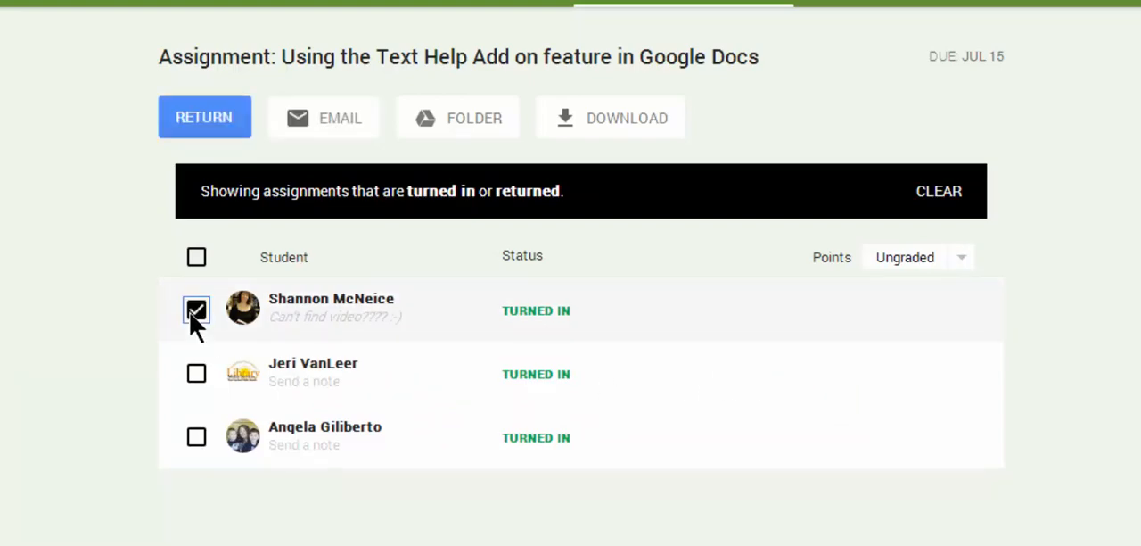
{"action": "mouse_move", "coordinate": [204, 117]}
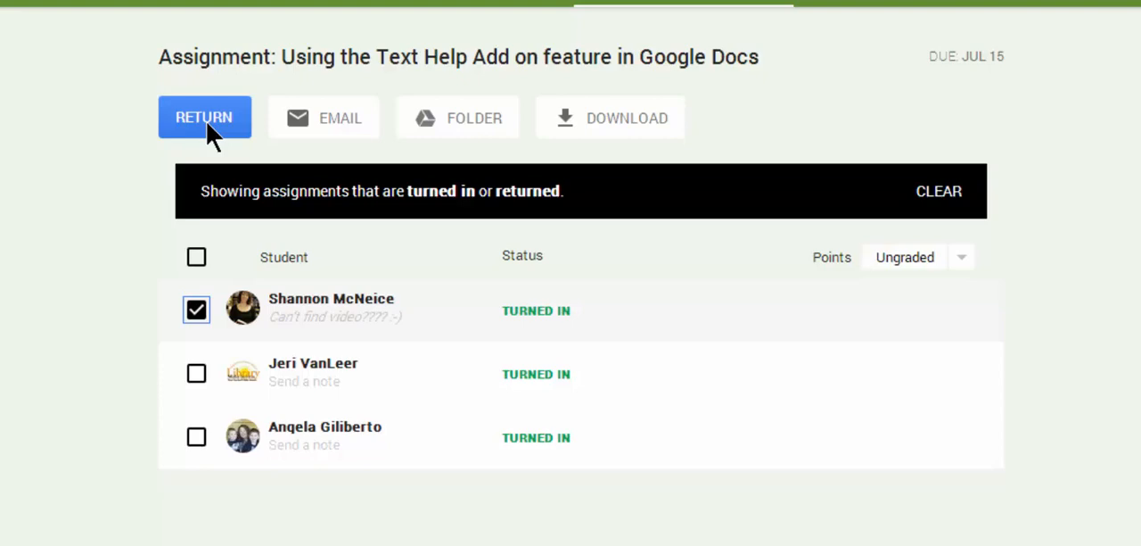
{"action": "mouse_move", "coordinate": [339, 117]}
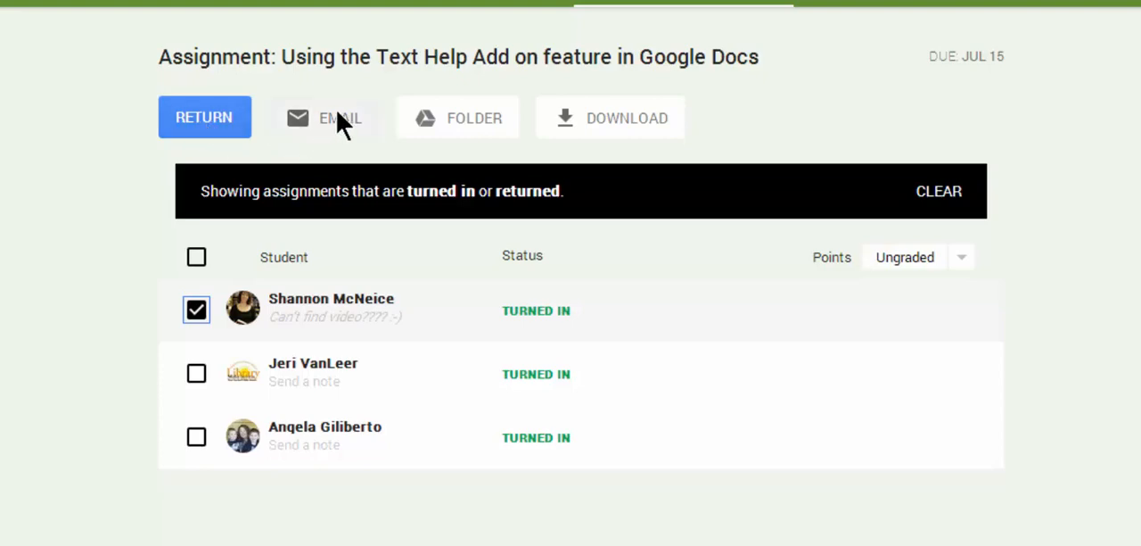
{"action": "mouse_move", "coordinate": [626, 118]}
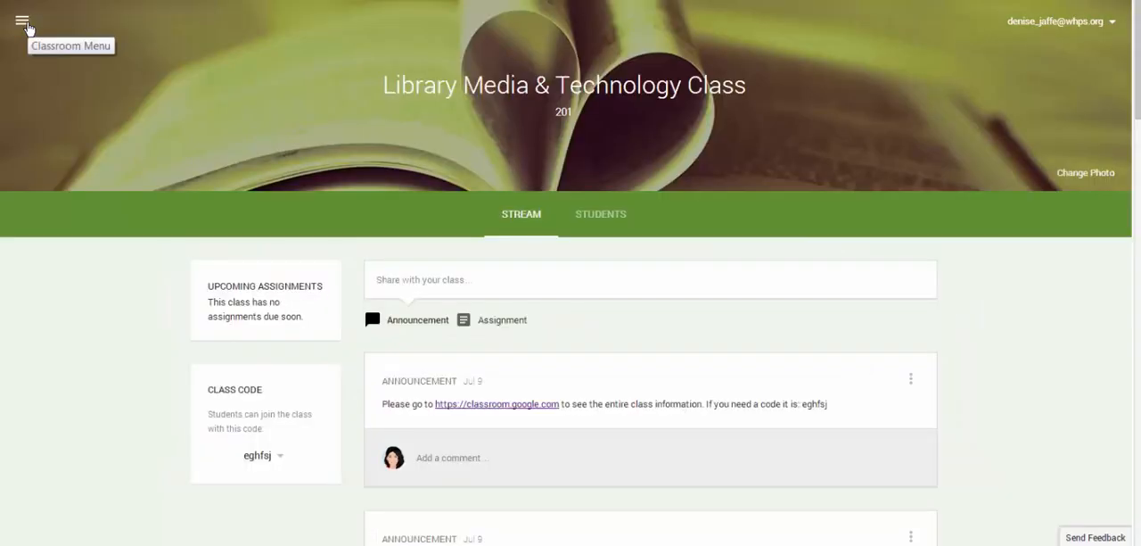
{"action": "mouse_move", "coordinate": [1133, 134]}
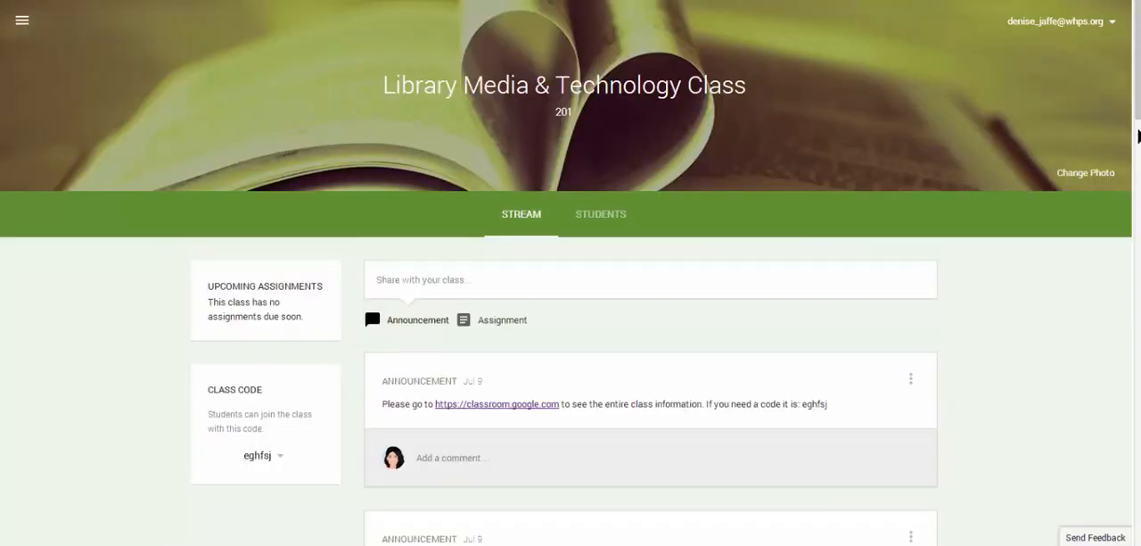
Return to the Google Classroom home page showing all four class cards
{"action": "scroll", "scroll_direction": "down", "scroll_amount": 3}
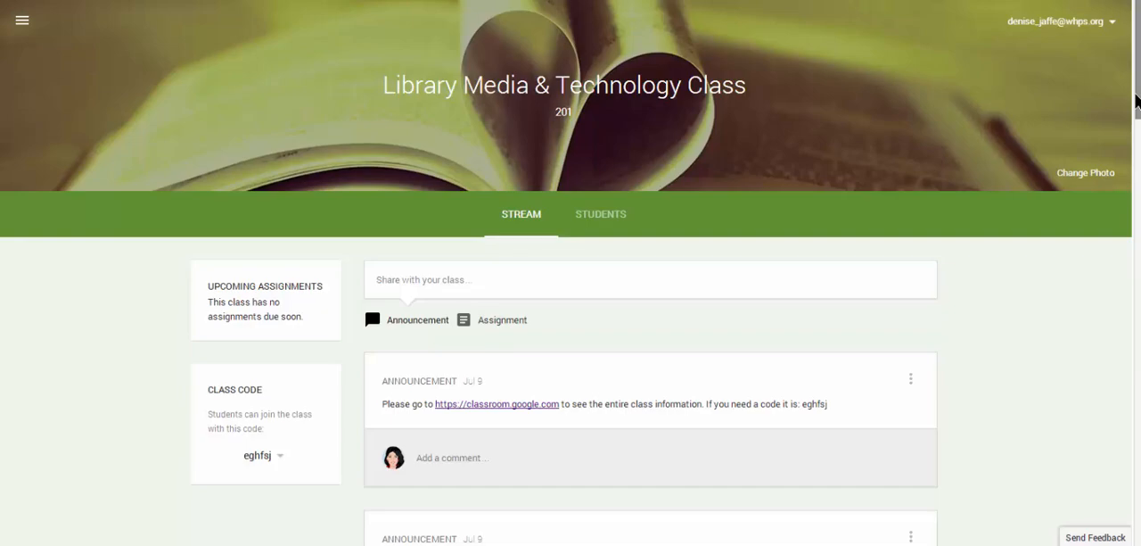
{"action": "left_click", "coordinate": [22, 21]}
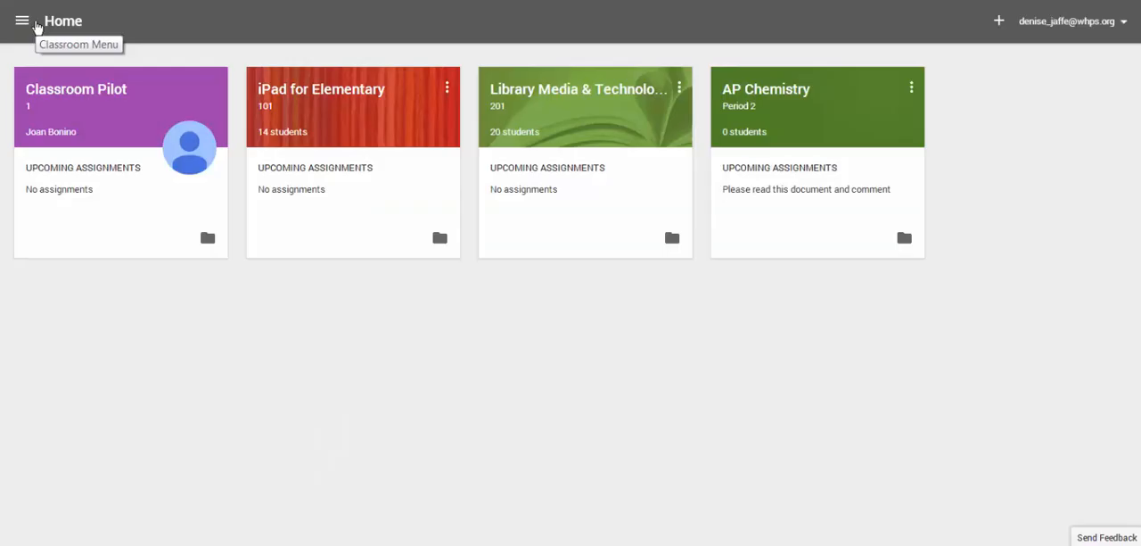